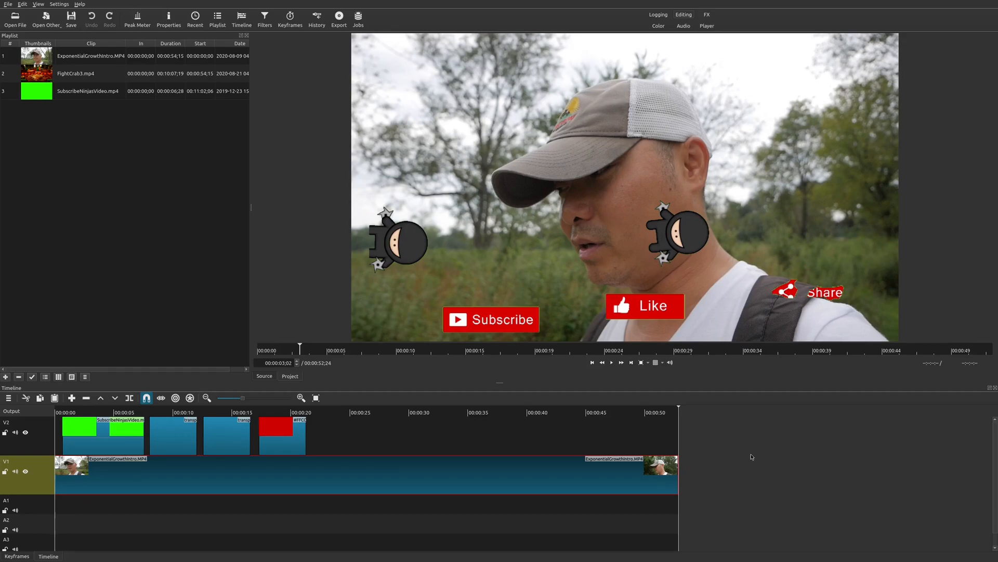
{"action": "mouse_move", "coordinate": [749, 456]}
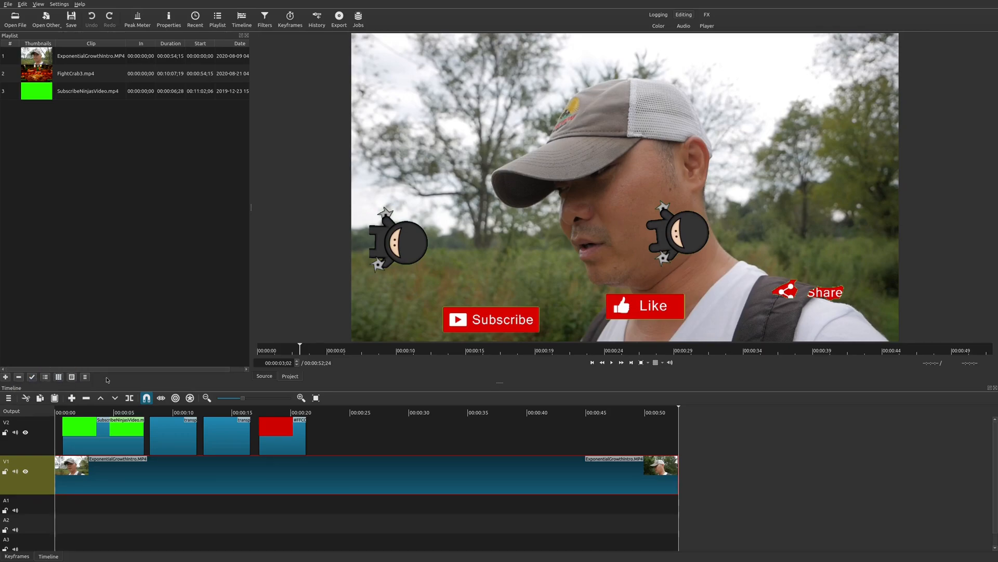
{"action": "mouse_move", "coordinate": [102, 250]}
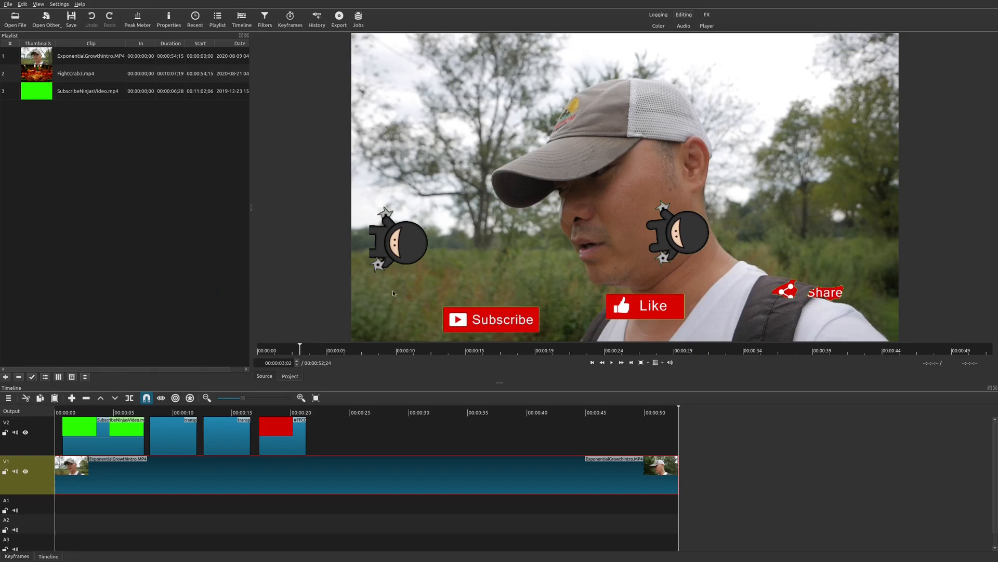
{"action": "mouse_move", "coordinate": [476, 320]}
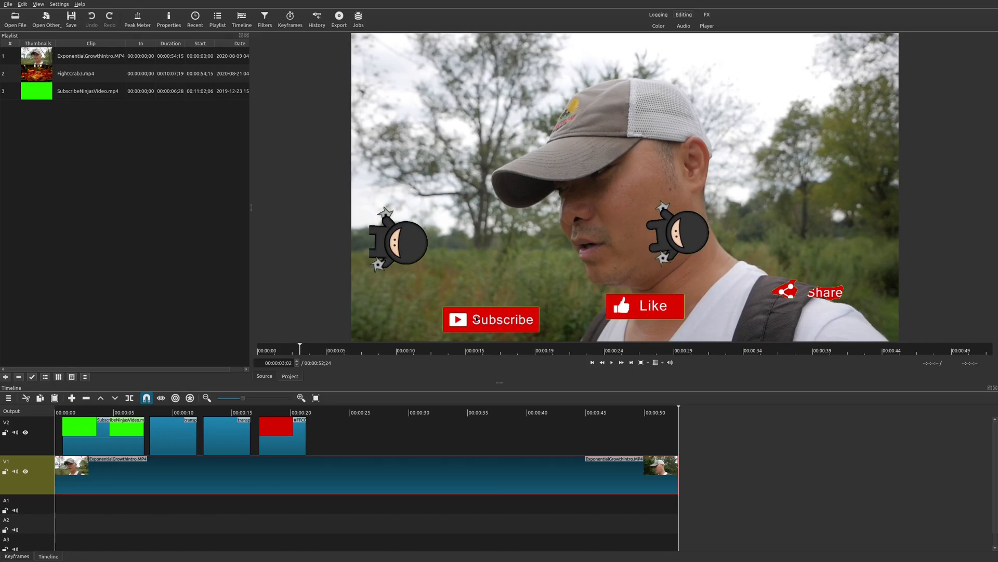
{"action": "mouse_move", "coordinate": [317, 191]}
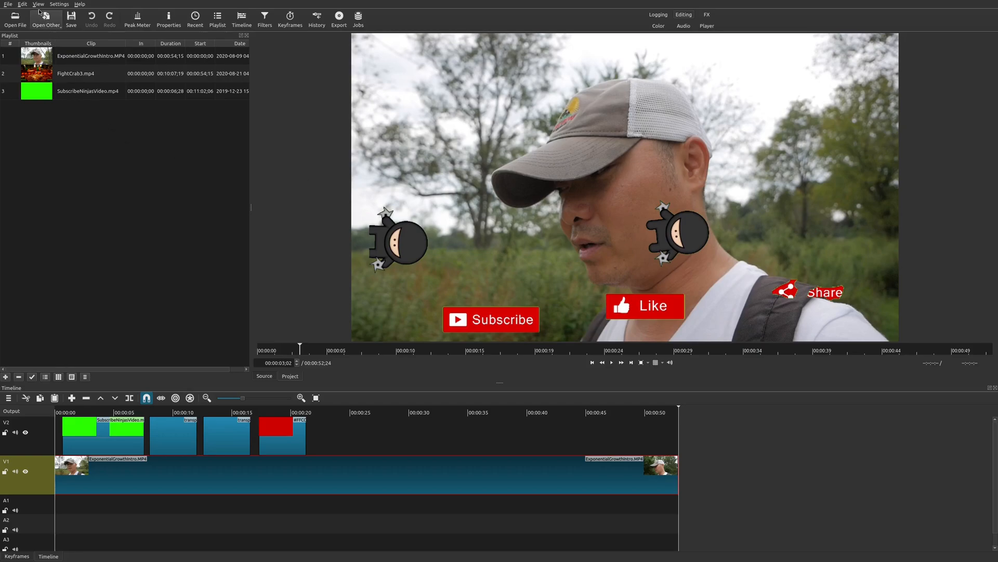
Switch the workspace to the Logging layout from the View > Layout list
{"action": "left_click", "coordinate": [40, 4]}
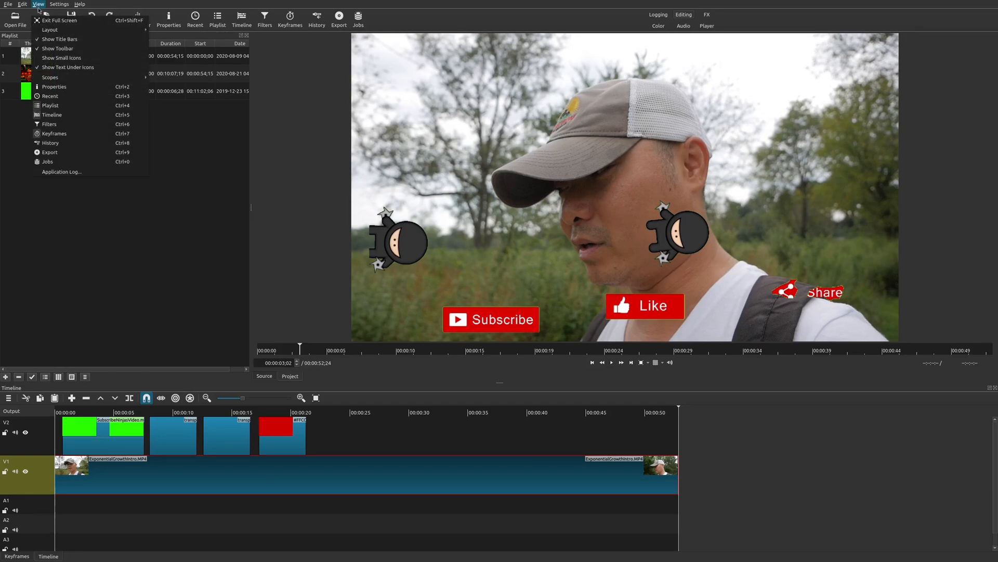
{"action": "left_click", "coordinate": [50, 29]}
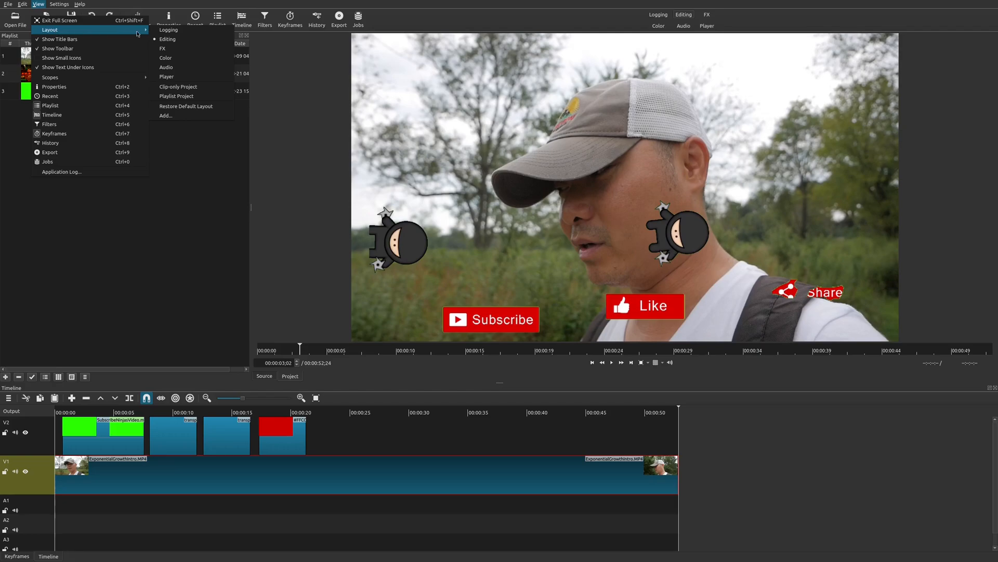
{"action": "mouse_move", "coordinate": [187, 79]}
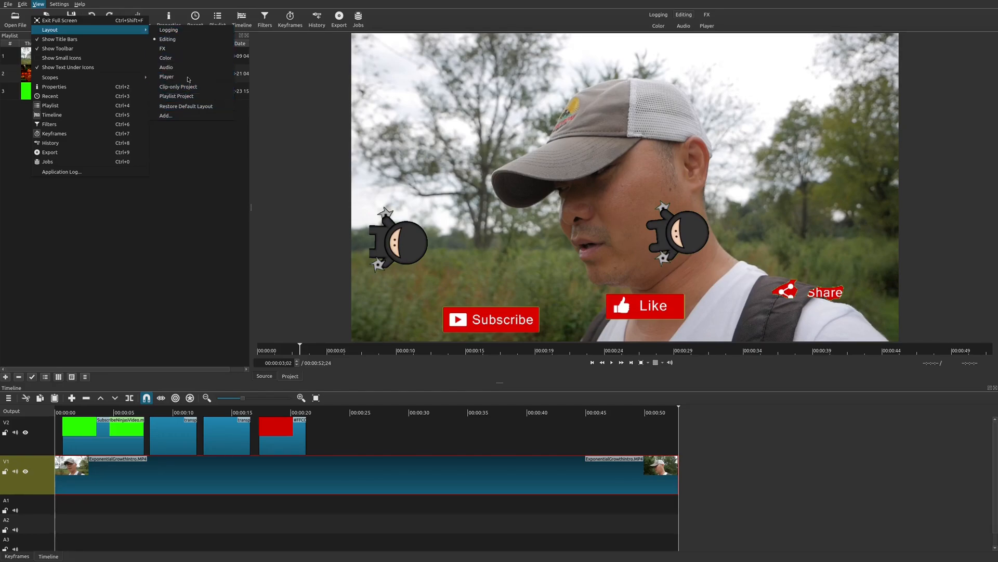
{"action": "mouse_move", "coordinate": [182, 29]}
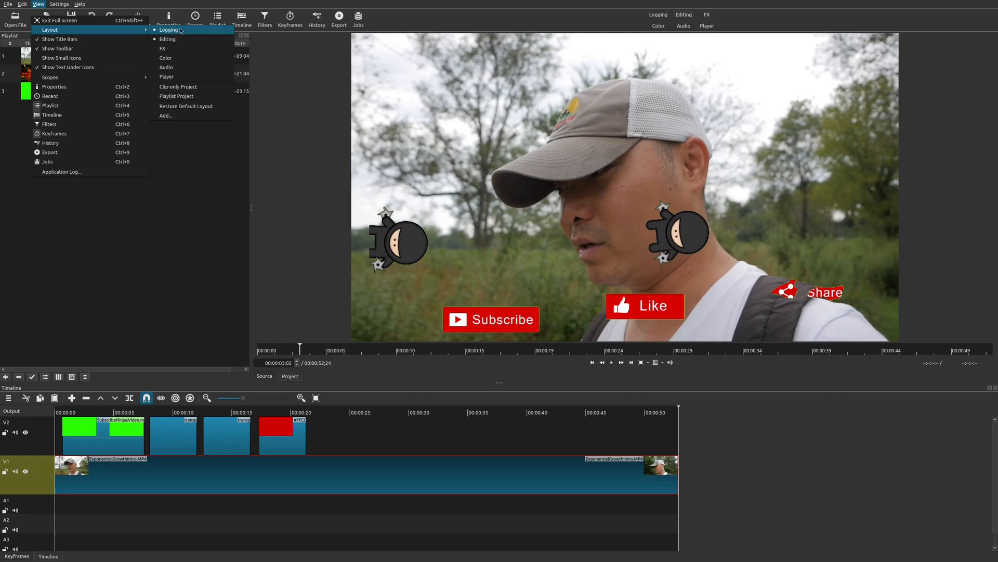
{"action": "left_click", "coordinate": [168, 29]}
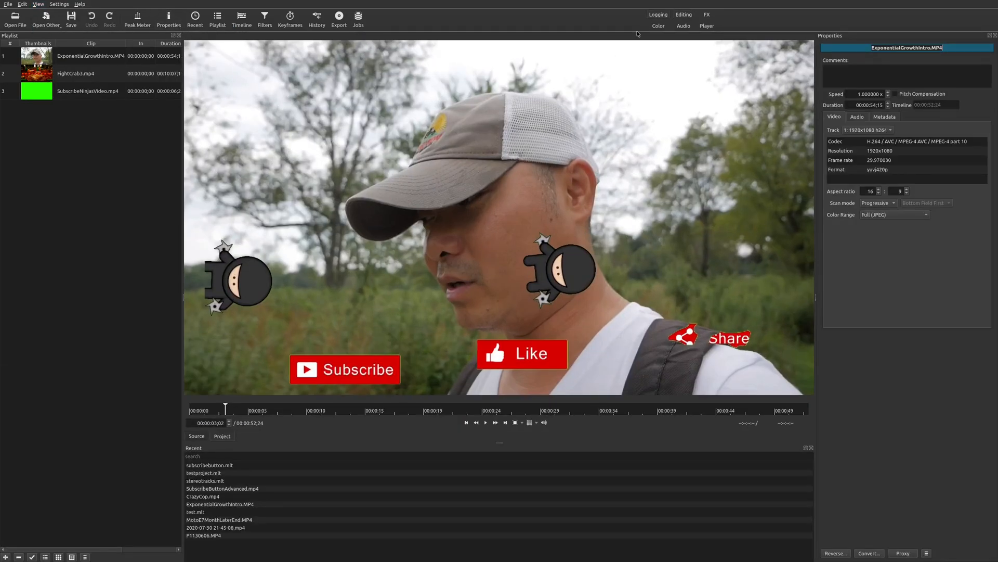
{"action": "mouse_move", "coordinate": [863, 346]}
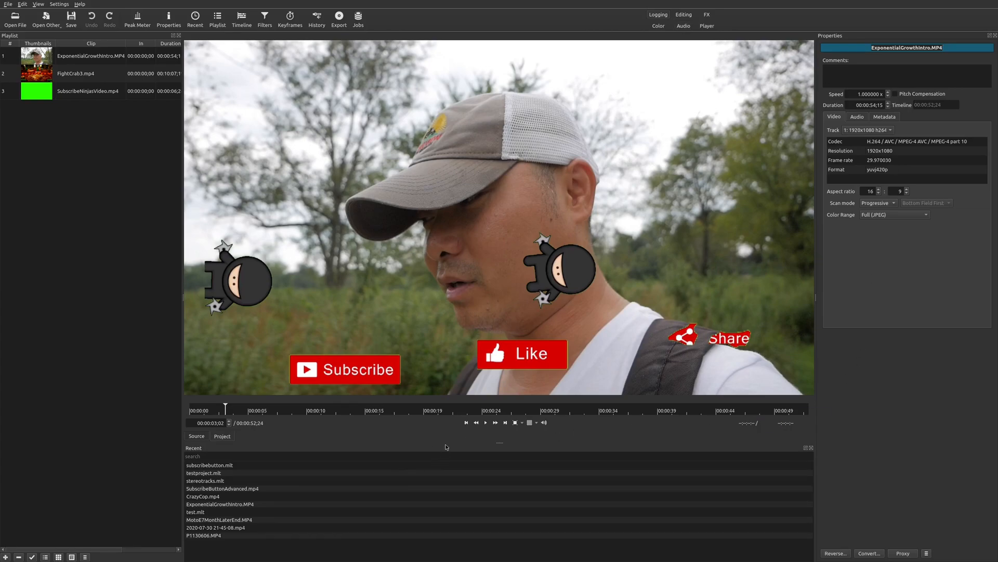
{"action": "mouse_move", "coordinate": [426, 351]}
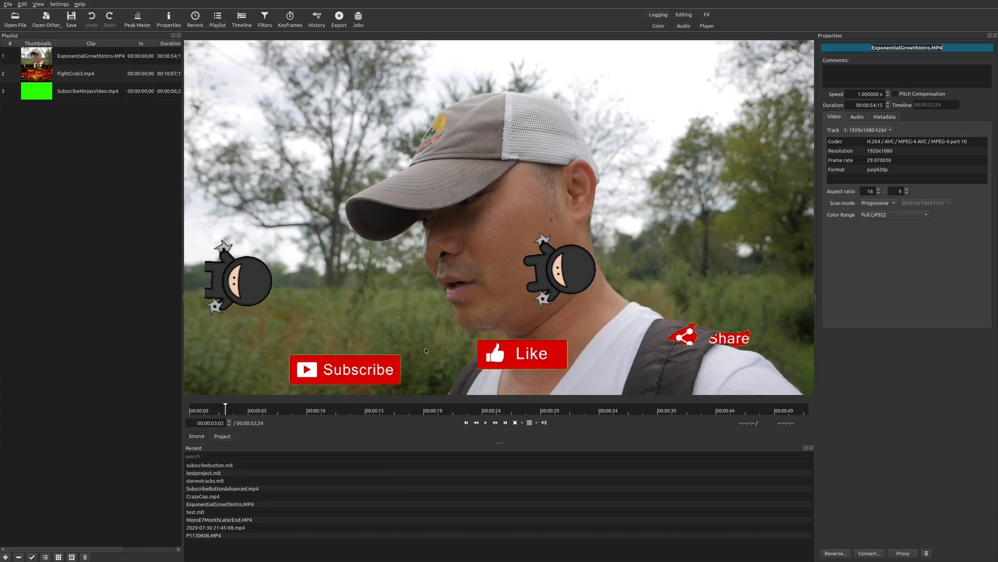
{"action": "mouse_move", "coordinate": [225, 487]}
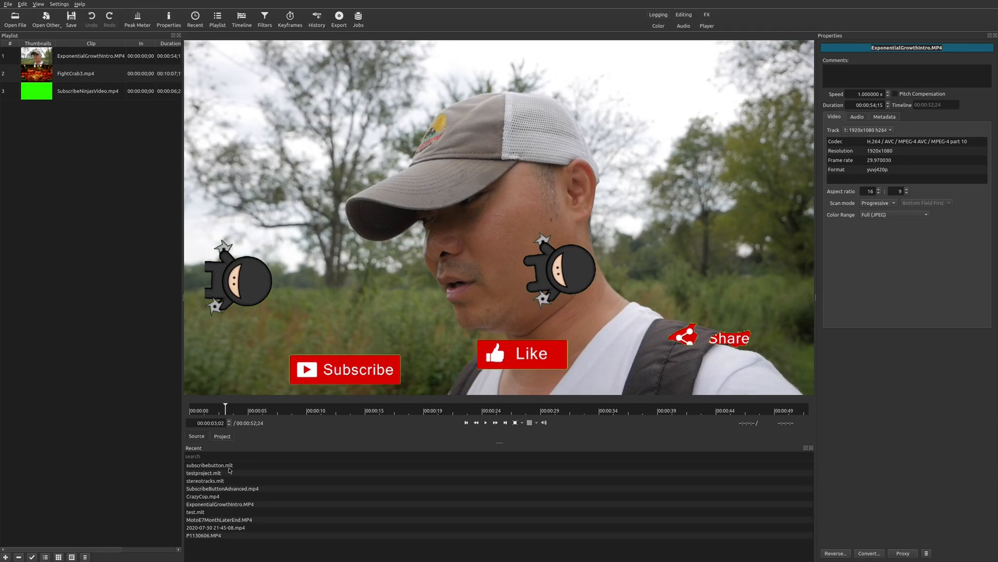
{"action": "mouse_move", "coordinate": [361, 307]}
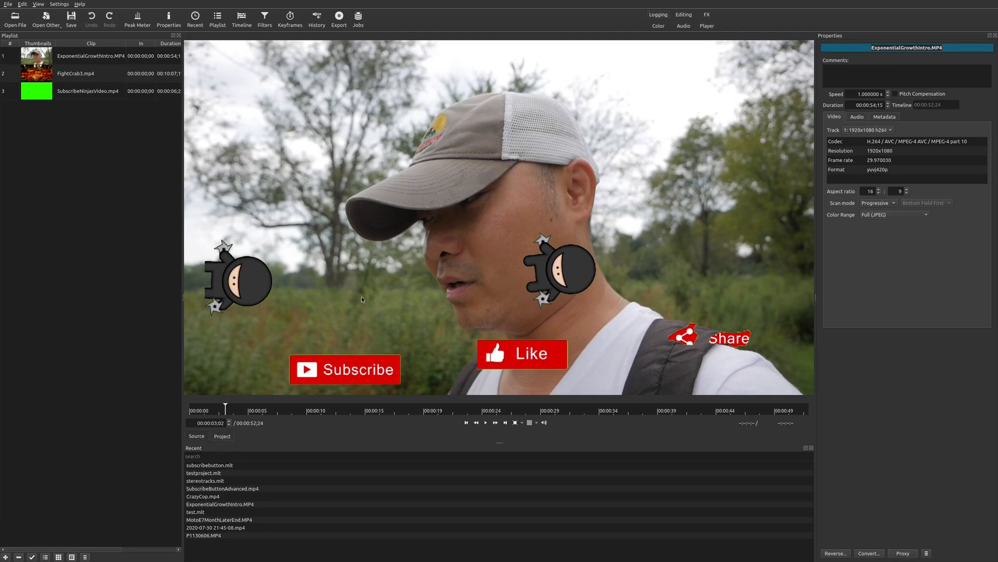
{"action": "mouse_move", "coordinate": [255, 221]}
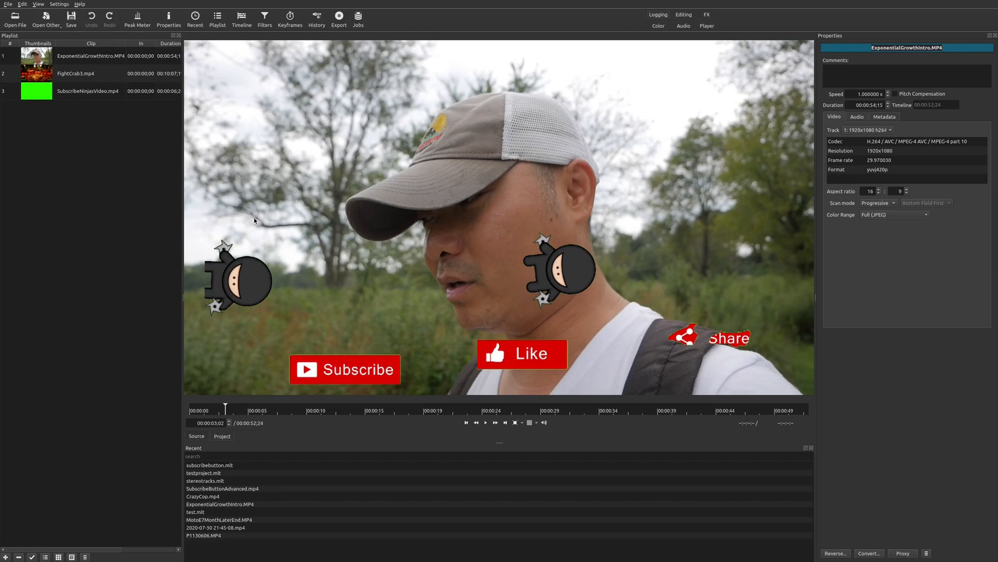
Return the workspace to the Editing layout
{"action": "left_click", "coordinate": [36, 4]}
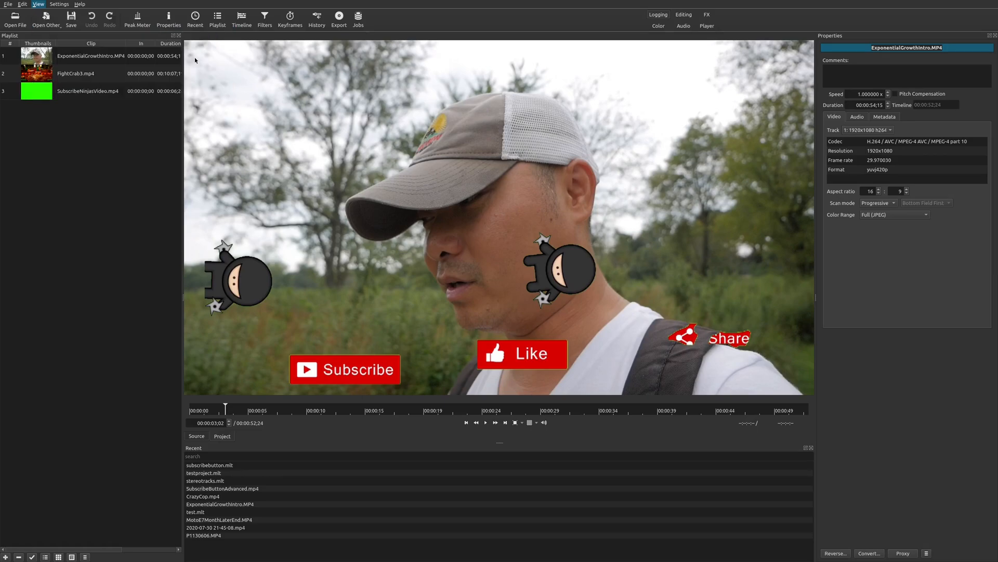
{"action": "left_click", "coordinate": [241, 18]}
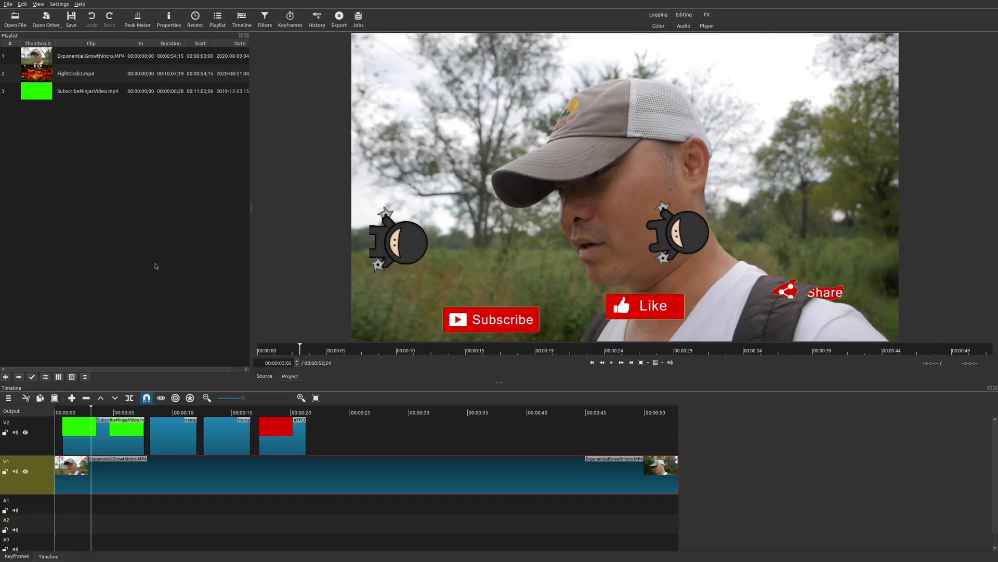
{"action": "mouse_move", "coordinate": [474, 361]}
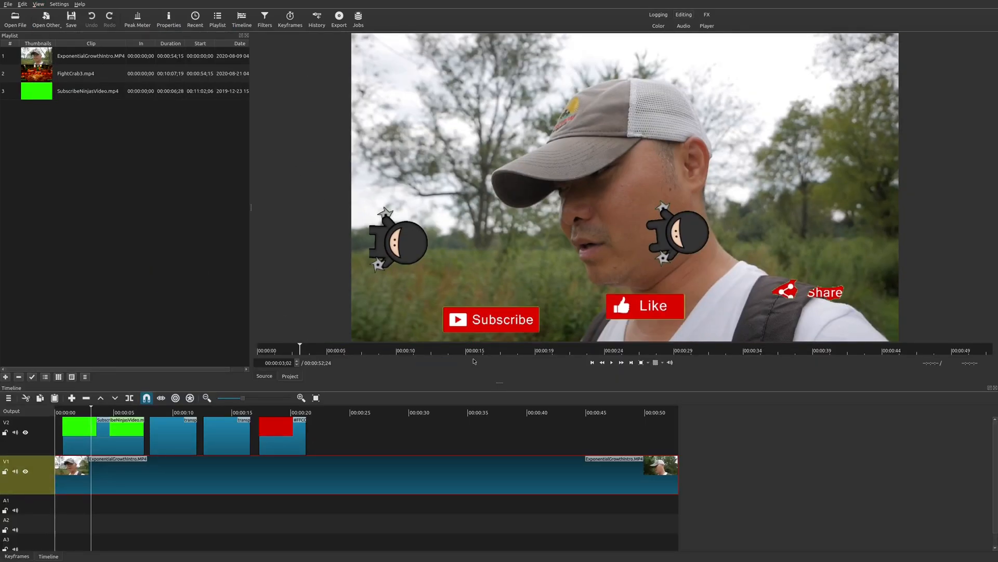
{"action": "mouse_move", "coordinate": [361, 258]}
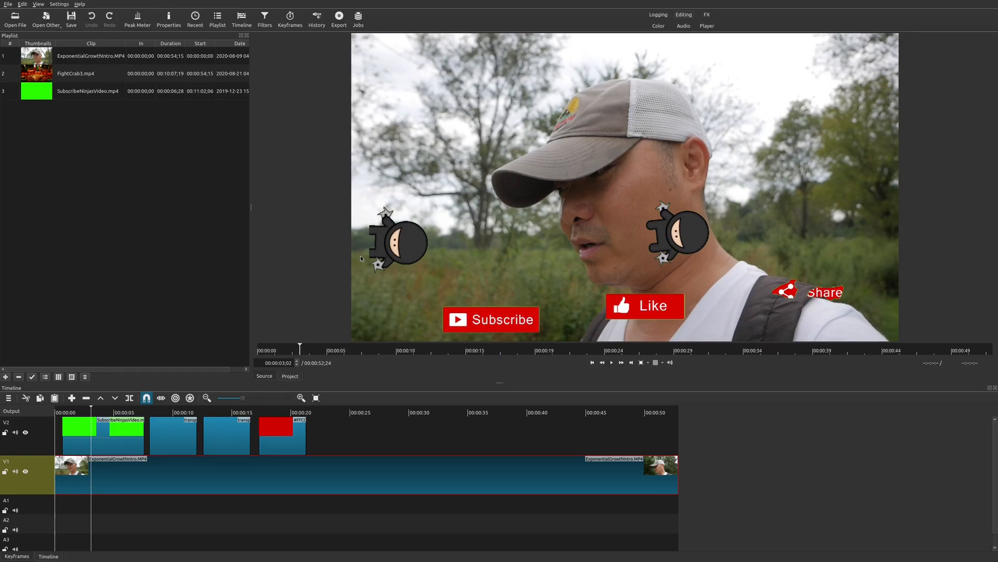
Switch the workspace to the FX layout showing the filters list and keyframes
{"action": "left_click", "coordinate": [58, 4]}
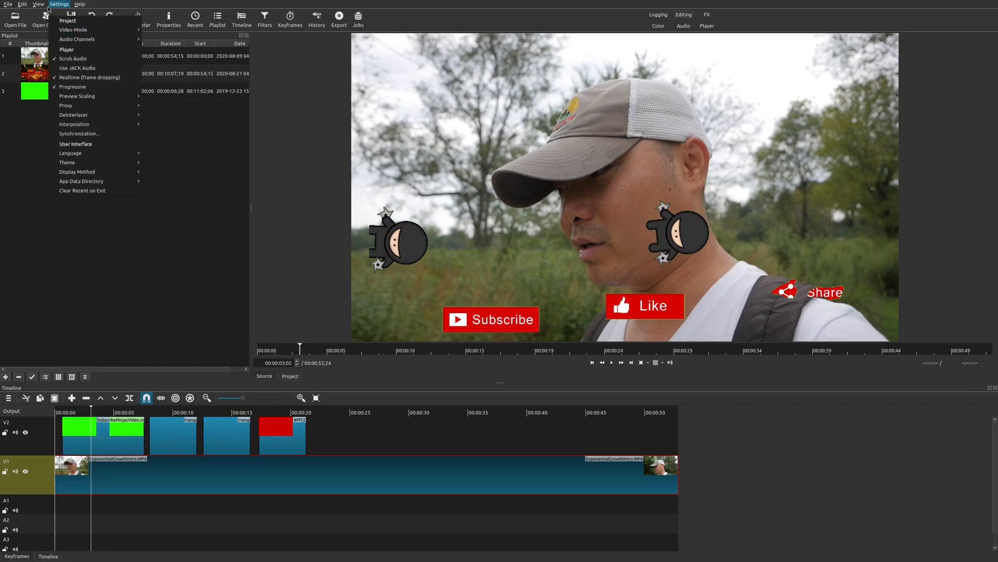
{"action": "left_click", "coordinate": [36, 4]}
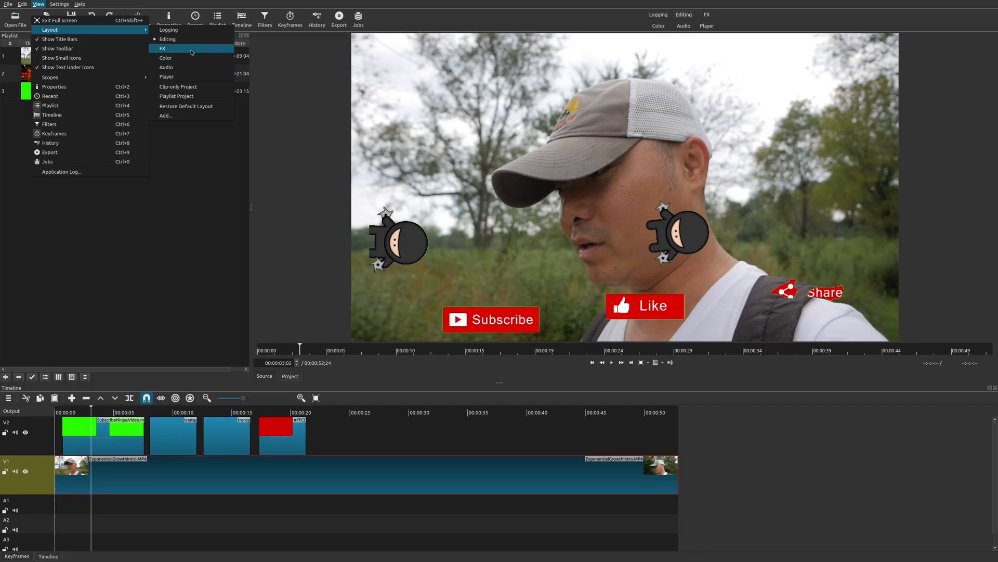
{"action": "left_click", "coordinate": [162, 47]}
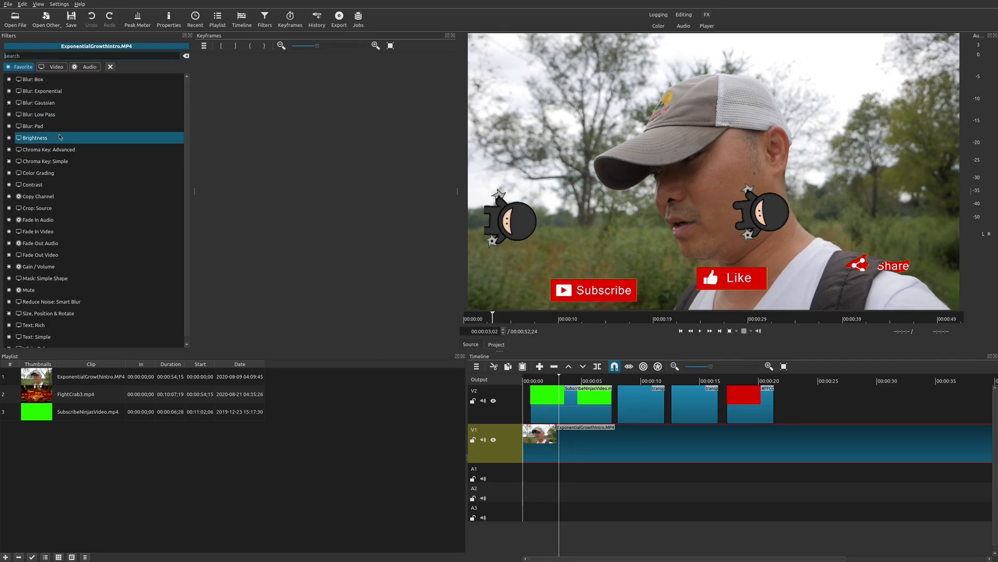
{"action": "left_click", "coordinate": [38, 196]}
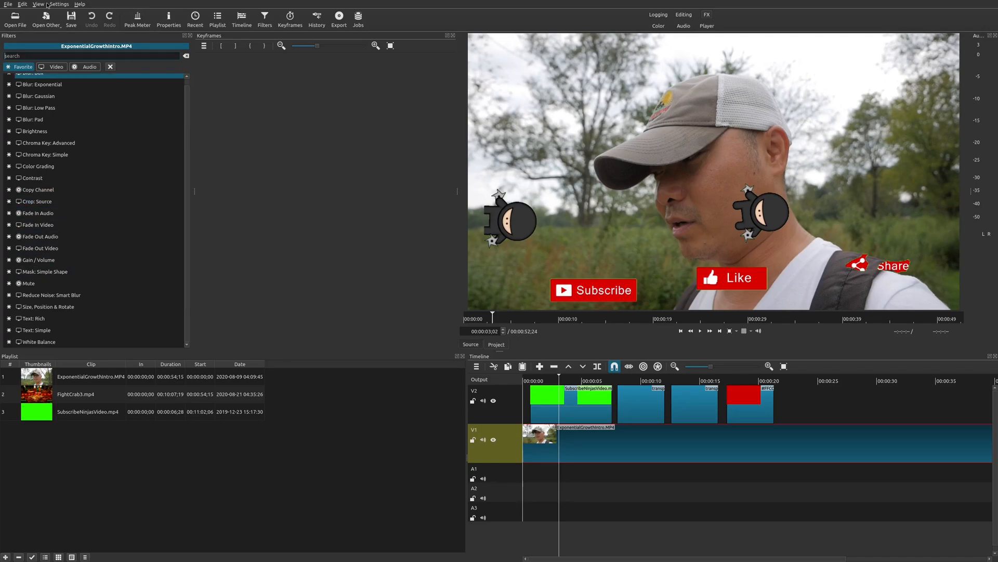
{"action": "left_click", "coordinate": [37, 4]}
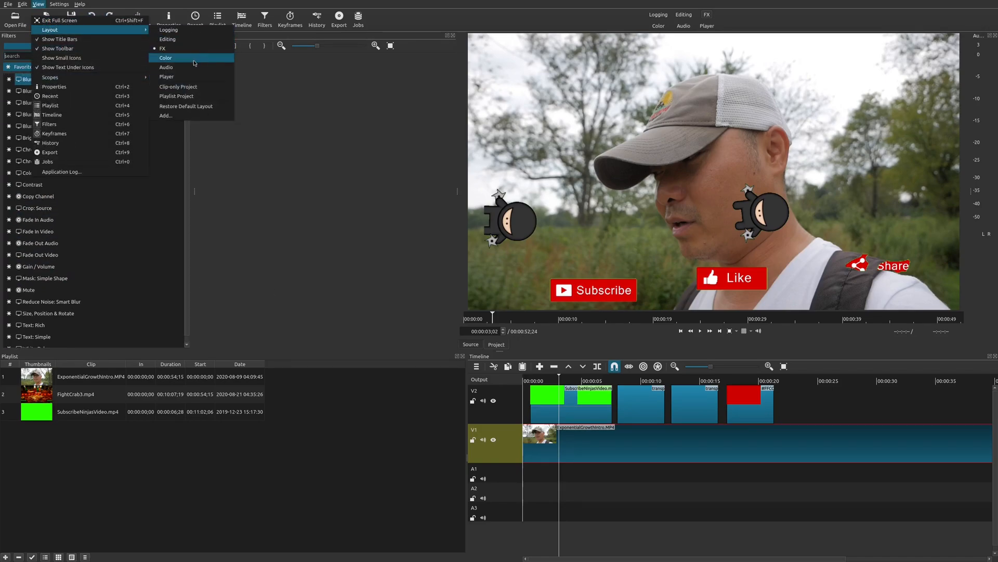
{"action": "left_click", "coordinate": [166, 58]}
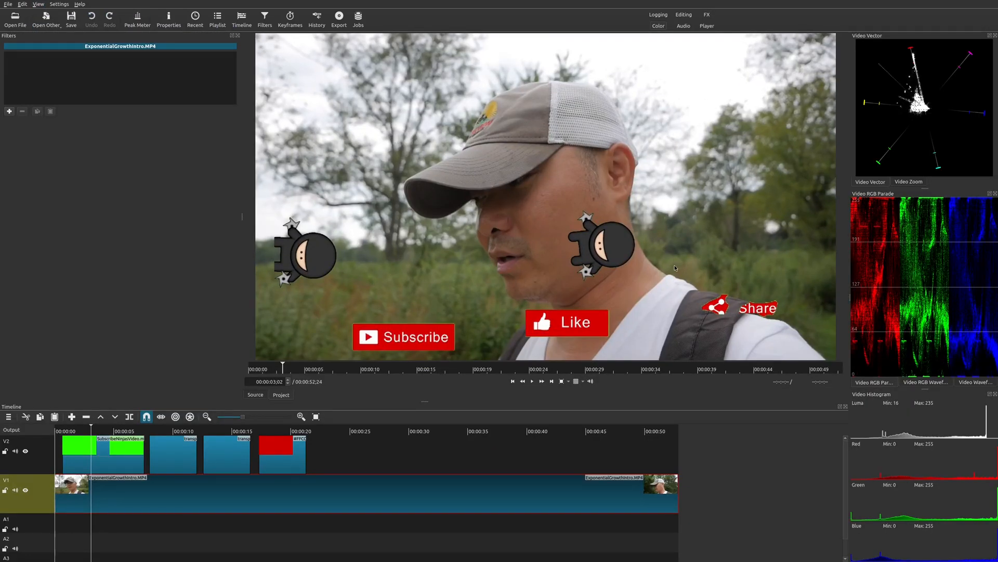
{"action": "mouse_move", "coordinate": [962, 130]}
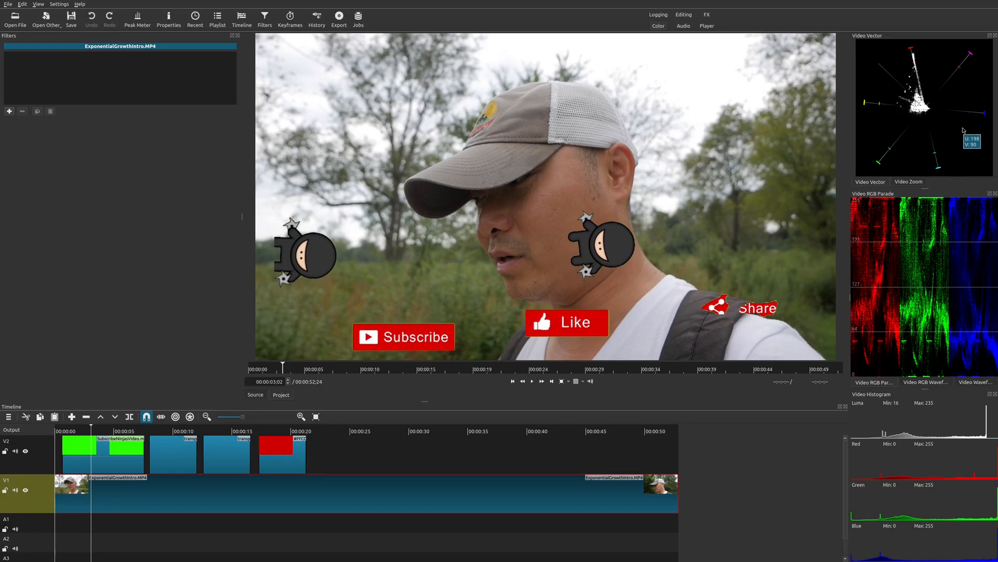
{"action": "mouse_move", "coordinate": [852, 367]}
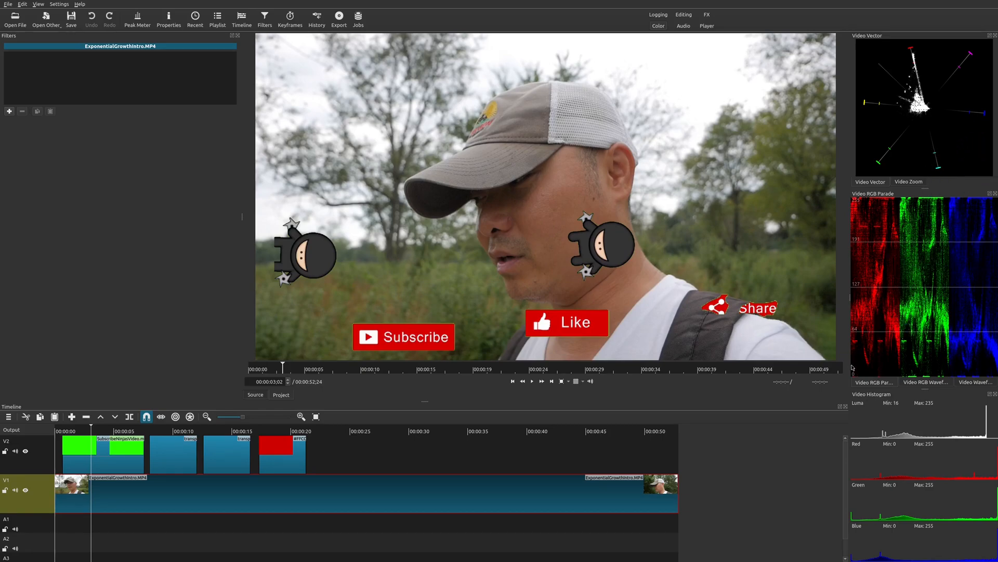
{"action": "mouse_move", "coordinate": [830, 397]}
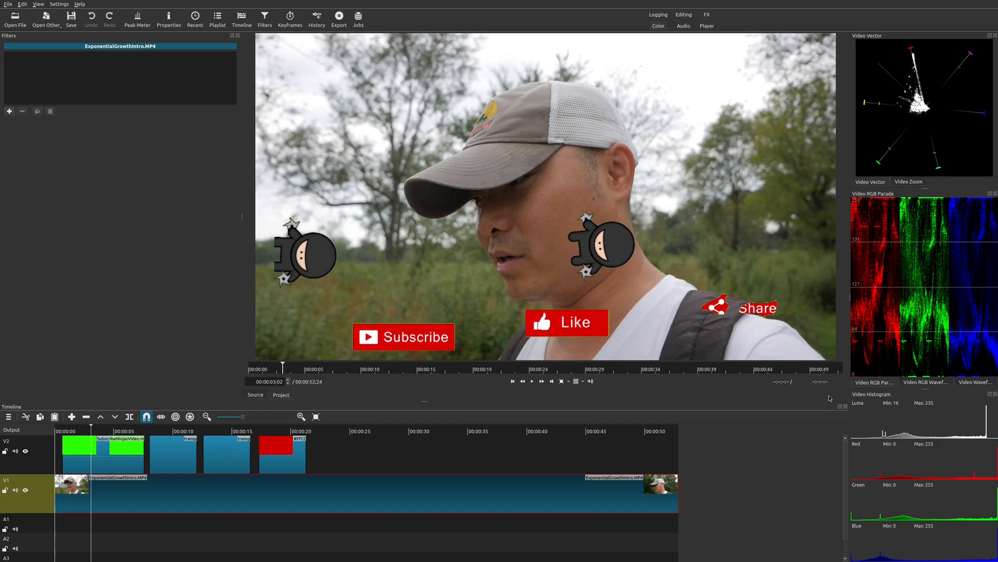
{"action": "mouse_move", "coordinate": [741, 441]}
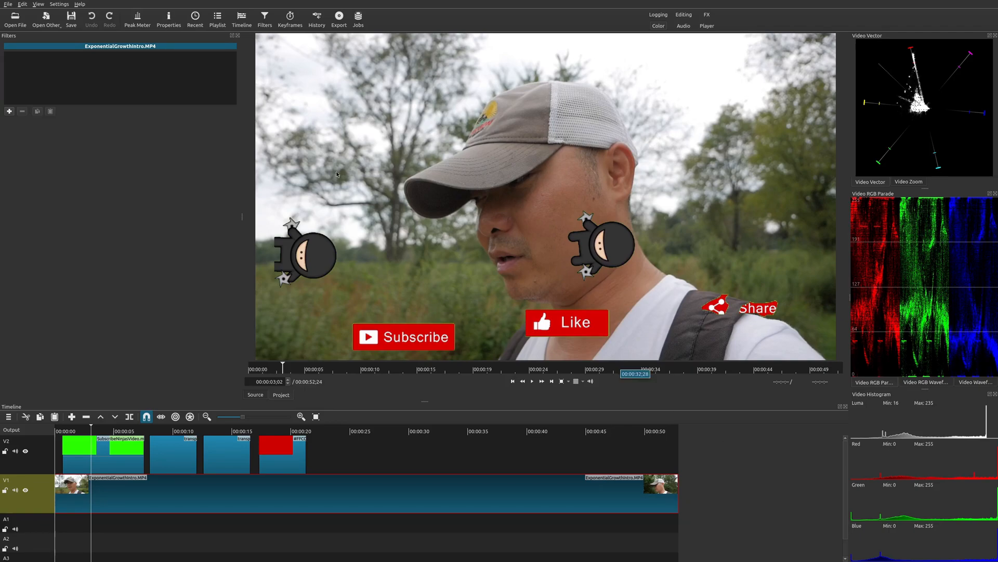
{"action": "left_click", "coordinate": [36, 4]}
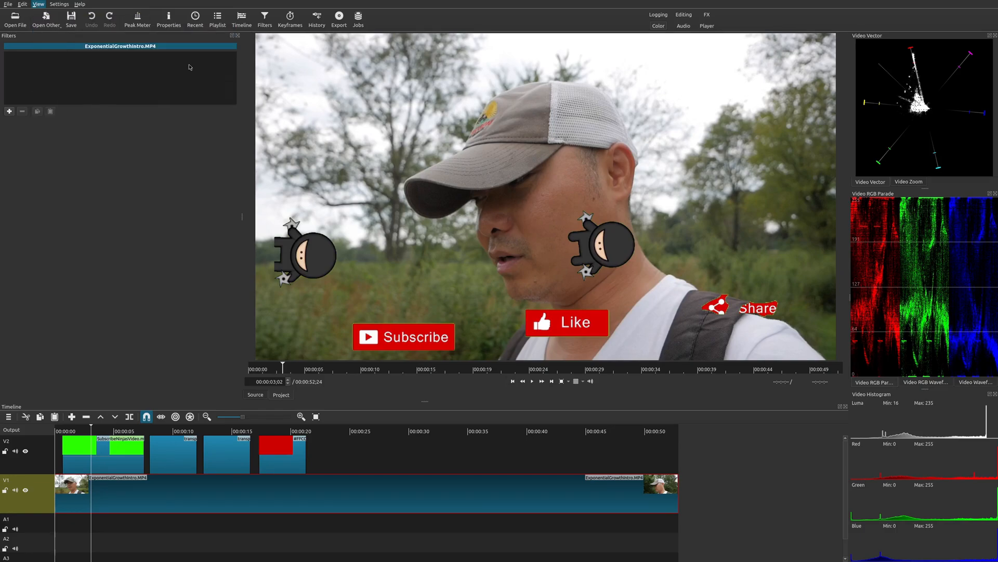
Switch to the Audio layout using the top-right layout switcher
{"action": "left_click", "coordinate": [684, 26]}
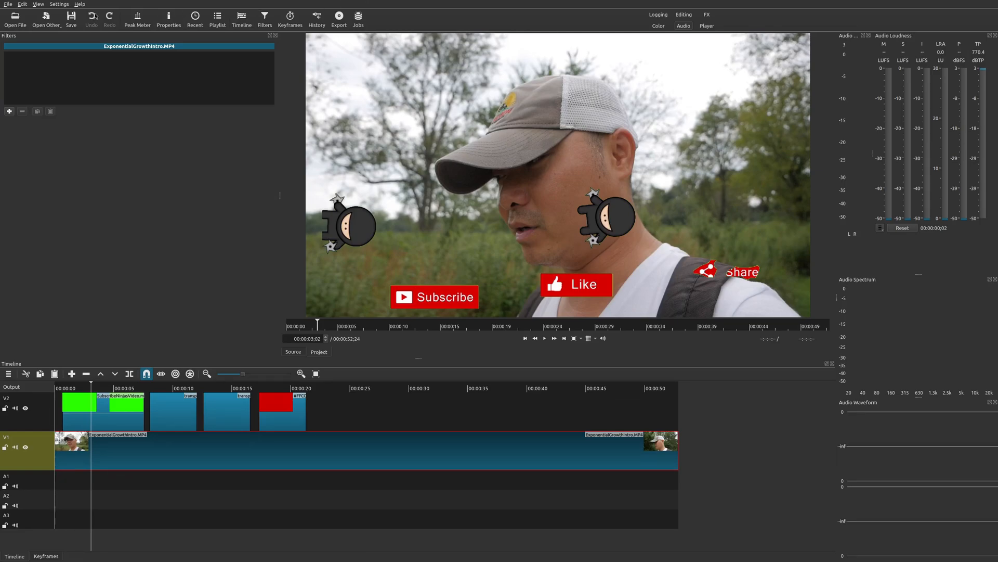
Switch the workspace to the player-only layout
{"action": "left_click", "coordinate": [37, 4]}
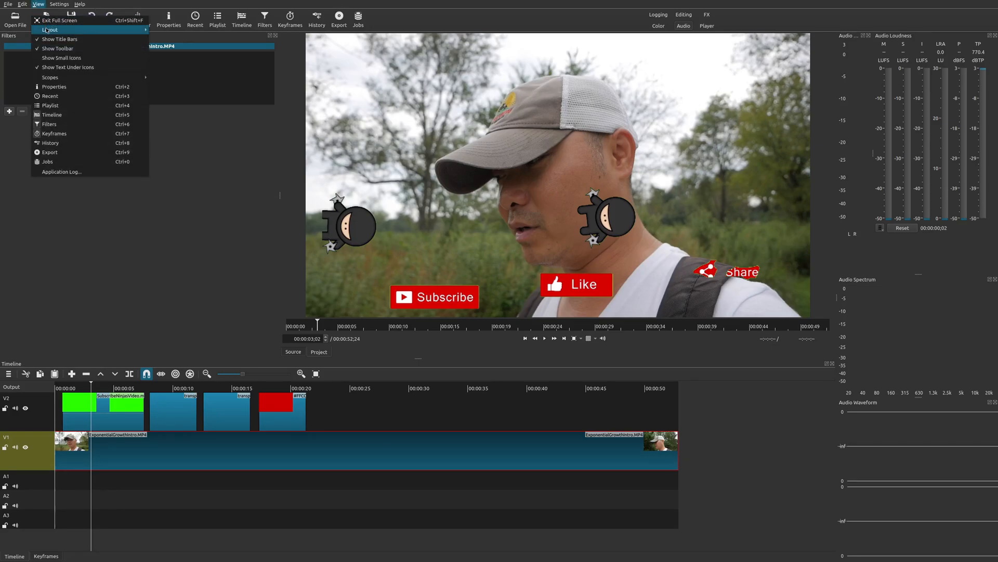
{"action": "left_click", "coordinate": [54, 29]}
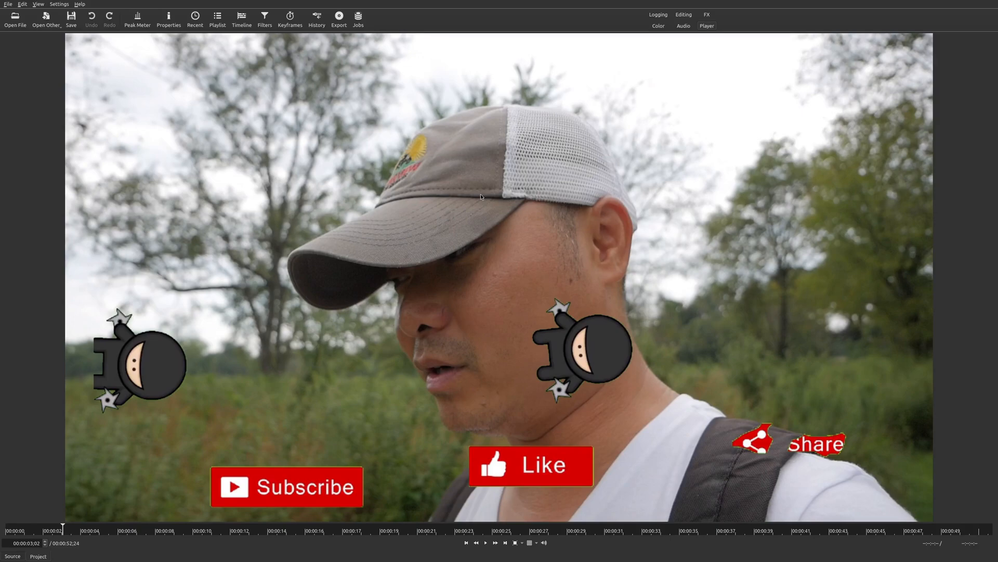
{"action": "mouse_move", "coordinate": [374, 318]}
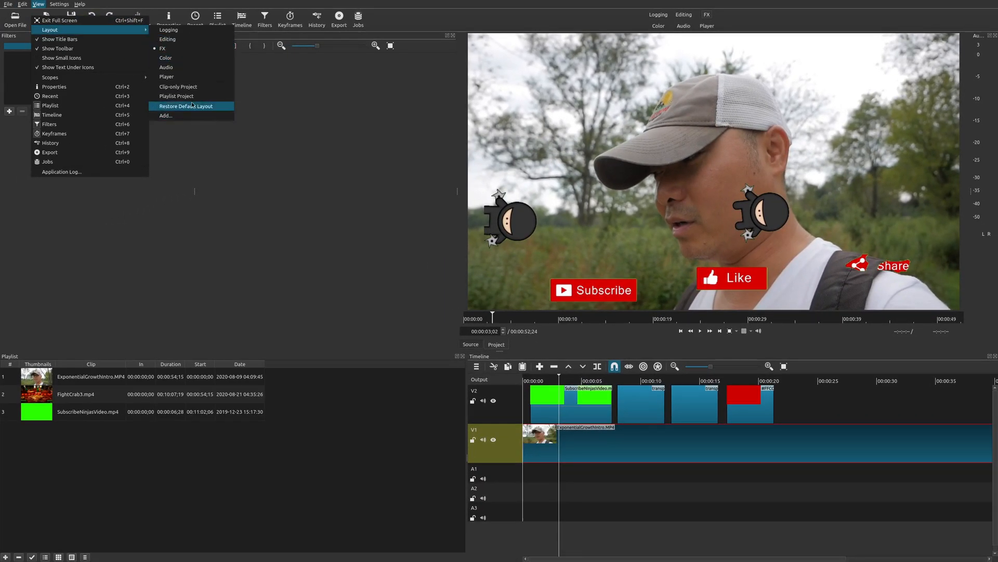
{"action": "mouse_move", "coordinate": [708, 22]}
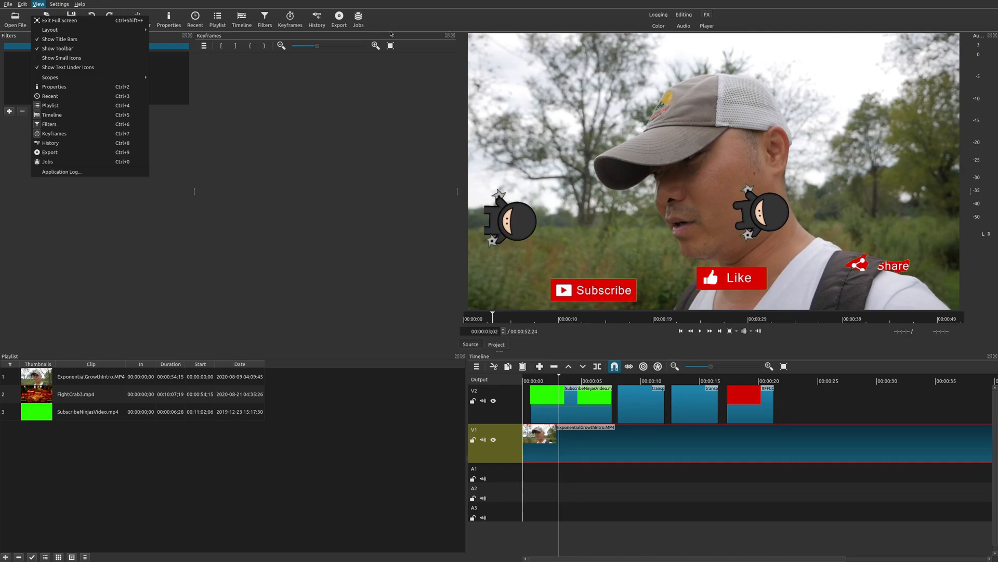
{"action": "mouse_move", "coordinate": [52, 24]}
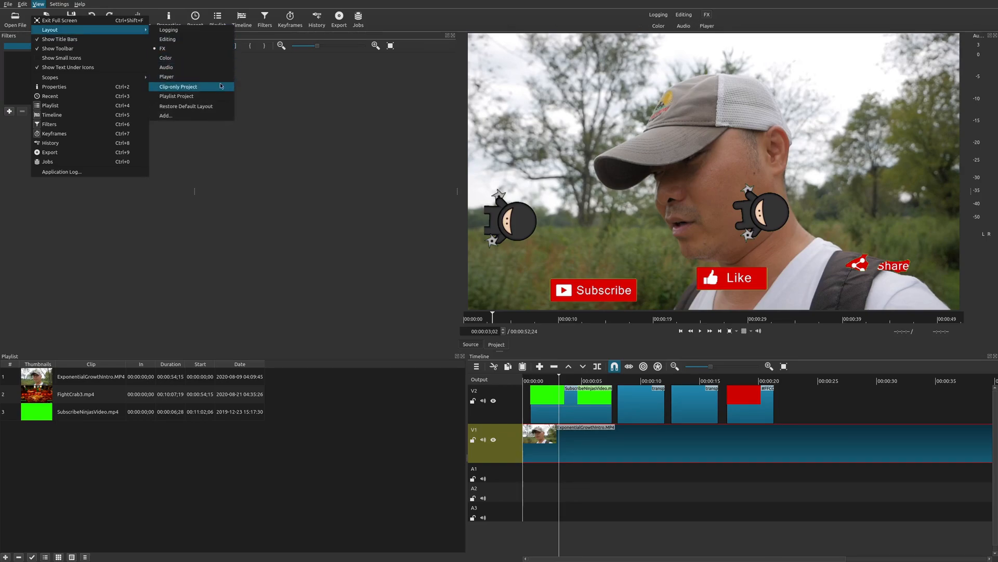
Switch to the Clip-only Project layout with playlist, large player and recent files
{"action": "left_click", "coordinate": [191, 86]}
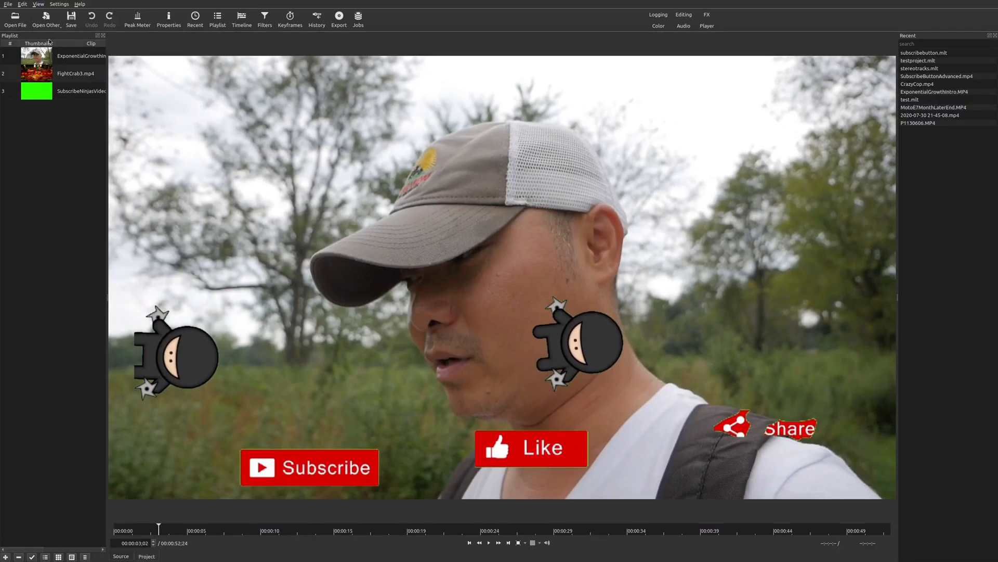
{"action": "mouse_move", "coordinate": [59, 294]}
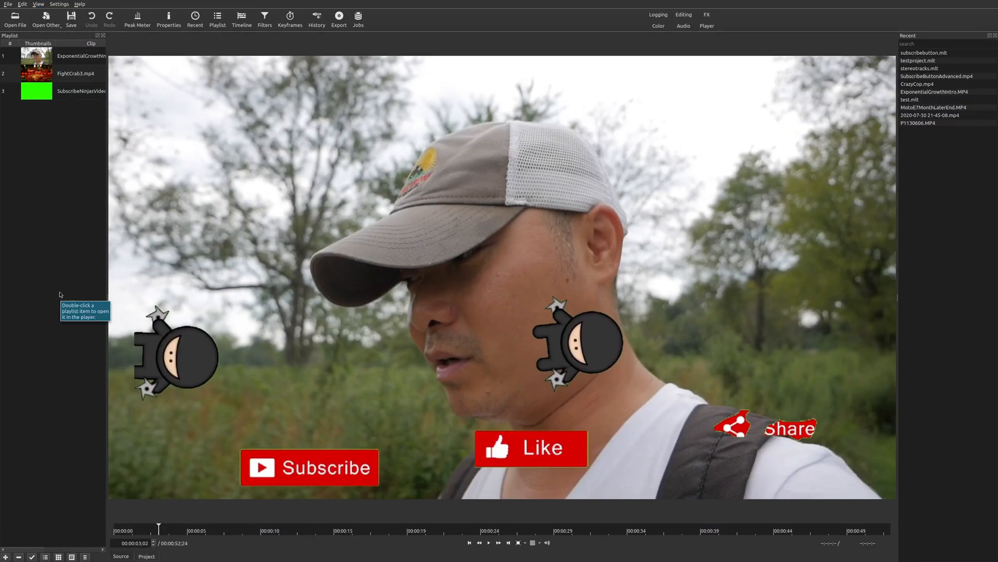
{"action": "mouse_move", "coordinate": [25, 415]}
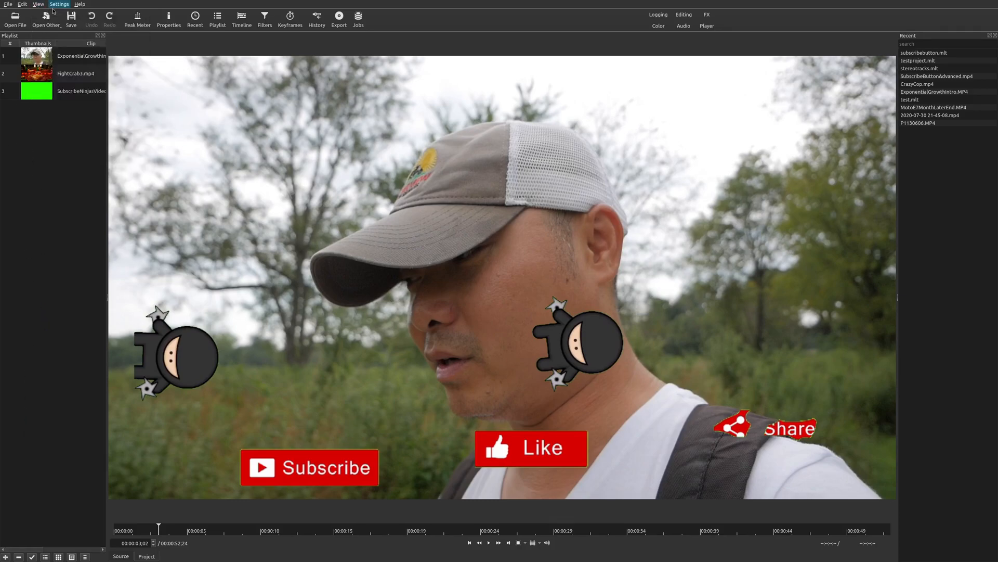
Restore the default workspace layout from the View > Layout list
{"action": "left_click", "coordinate": [36, 4]}
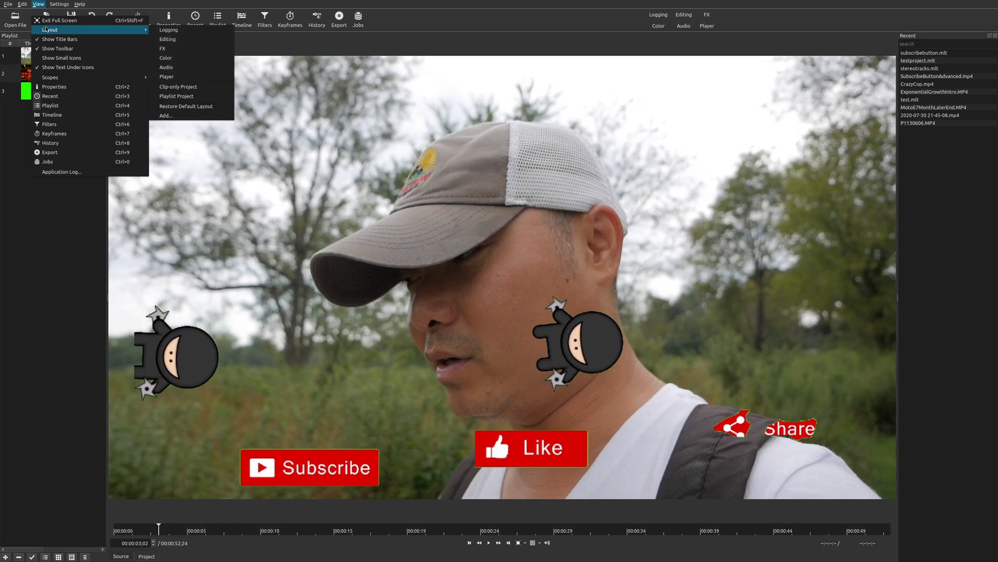
{"action": "mouse_move", "coordinate": [185, 106]}
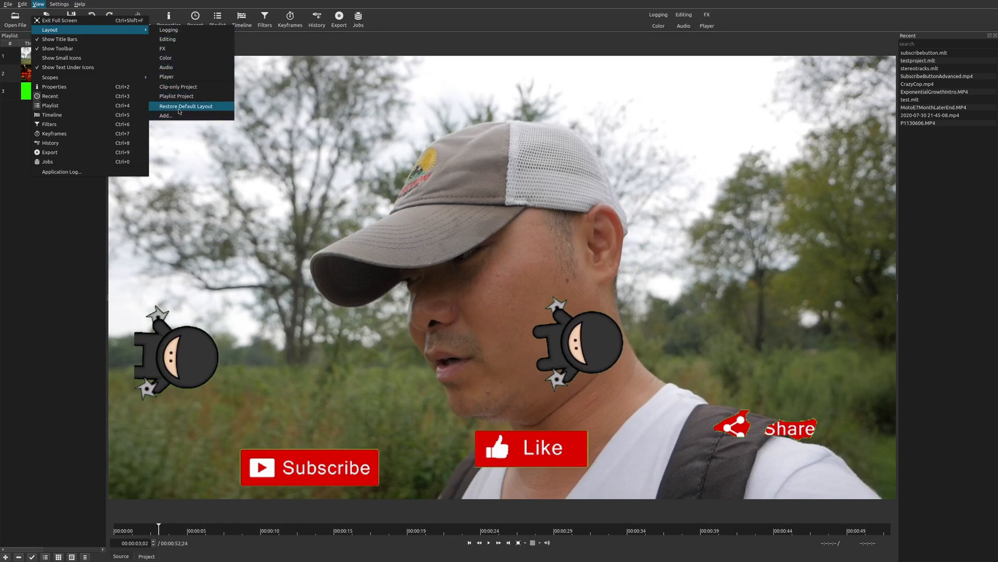
{"action": "left_click", "coordinate": [185, 106]}
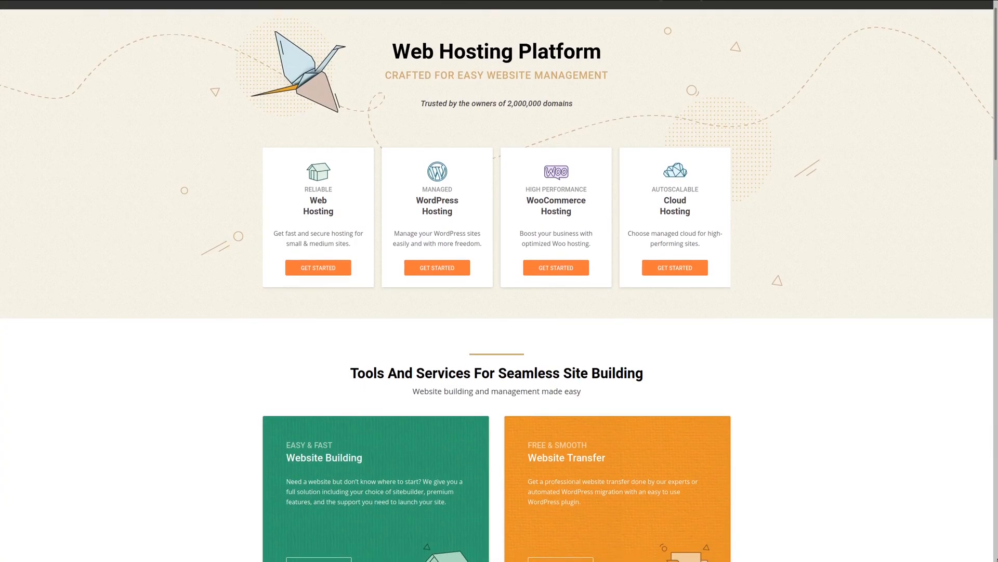
{"action": "scroll", "scroll_direction": "down", "scroll_amount": 3}
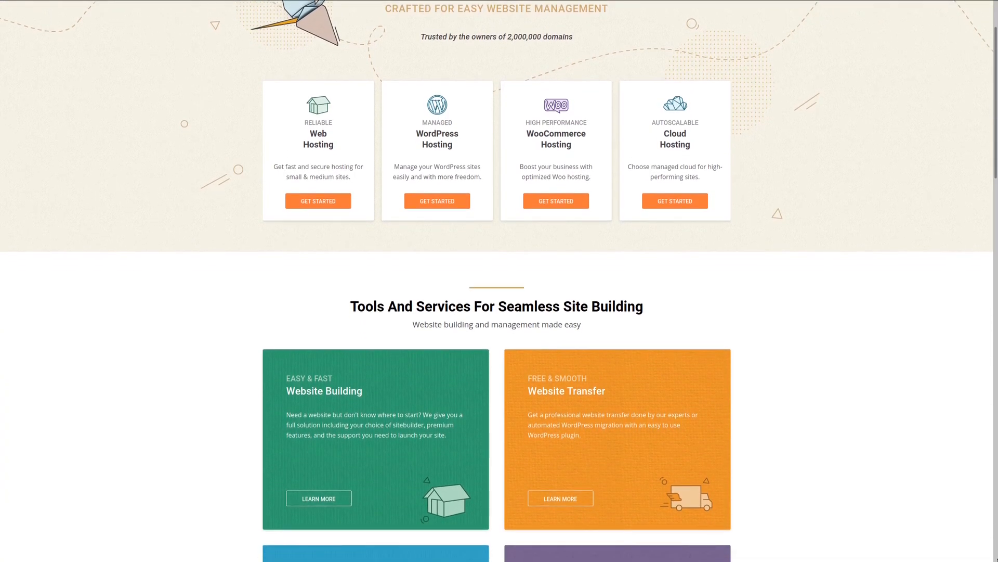
{"action": "scroll", "scroll_direction": "down", "scroll_amount": 3}
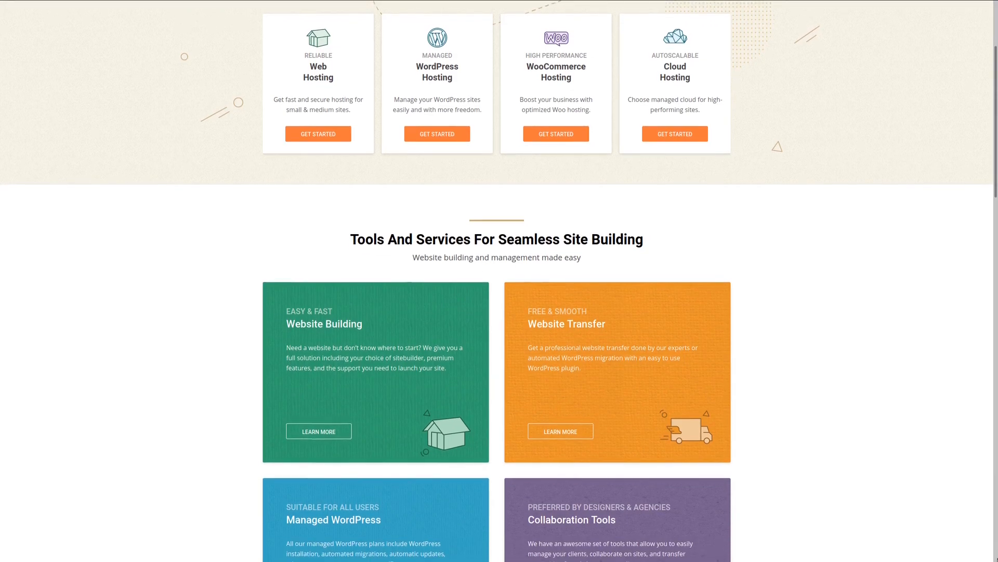
{"action": "scroll", "scroll_direction": "down", "scroll_amount": 3}
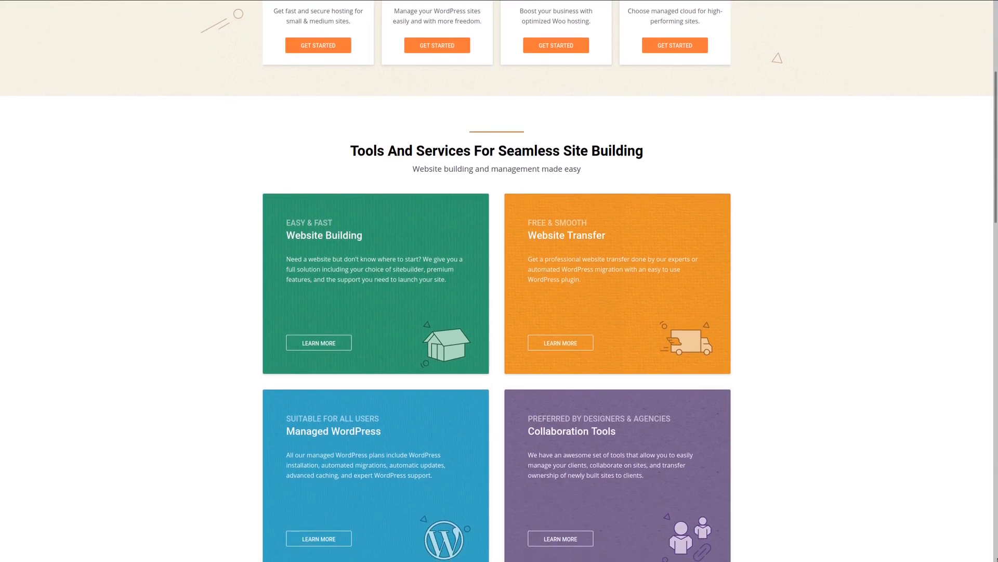
{"action": "scroll", "scroll_direction": "down", "scroll_amount": 3}
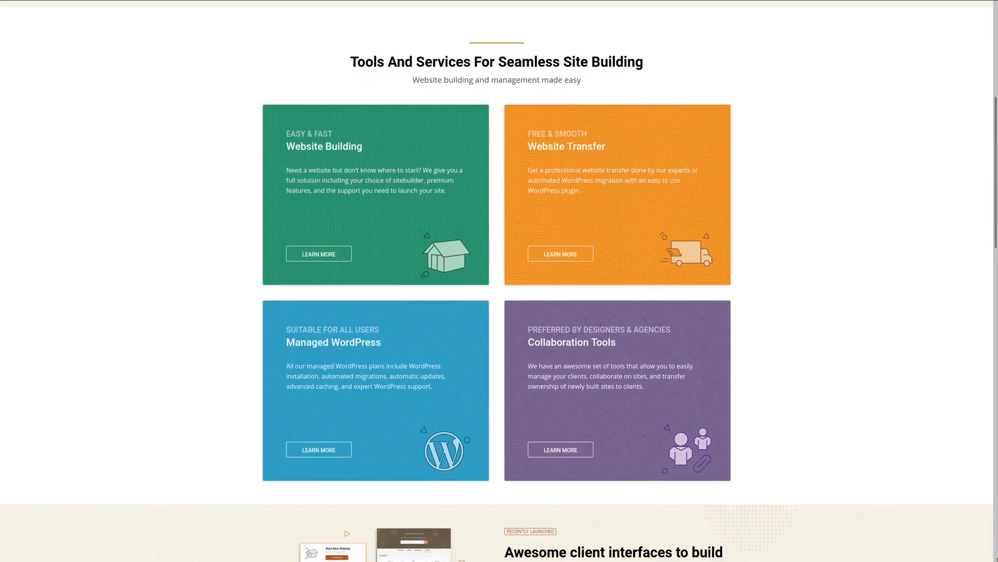
{"action": "scroll", "scroll_direction": "down", "scroll_amount": 3}
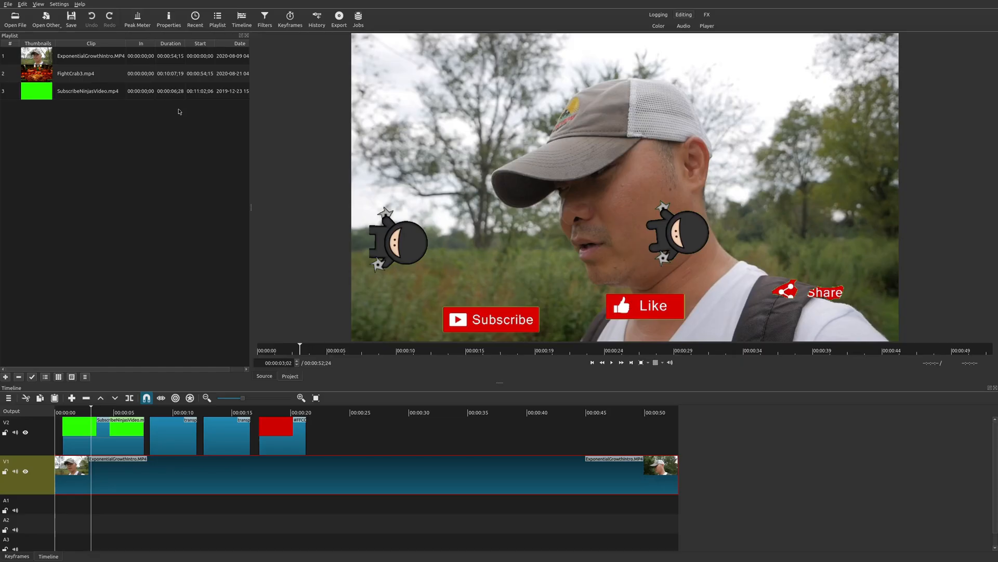
{"action": "mouse_move", "coordinate": [89, 247]}
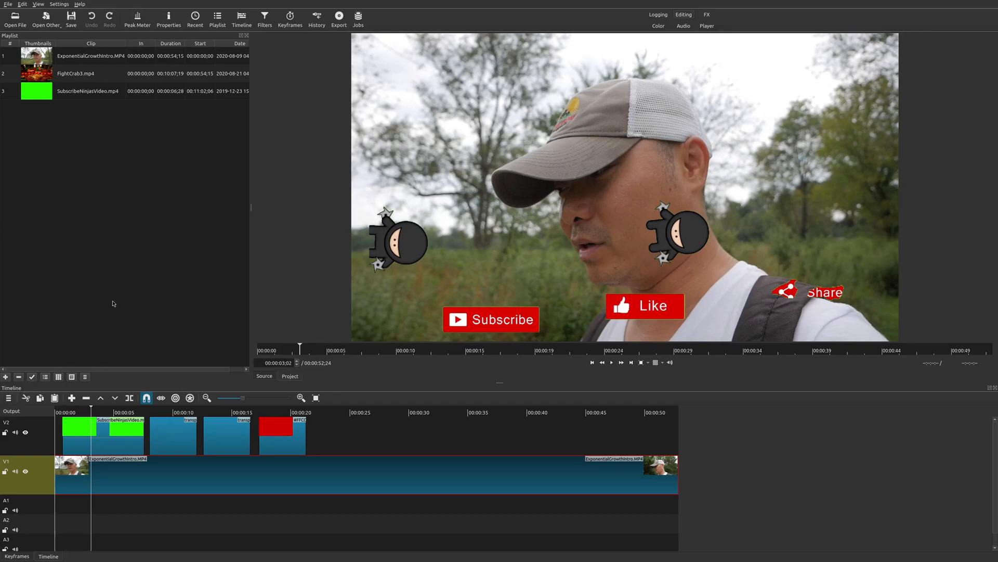
{"action": "mouse_move", "coordinate": [83, 196]}
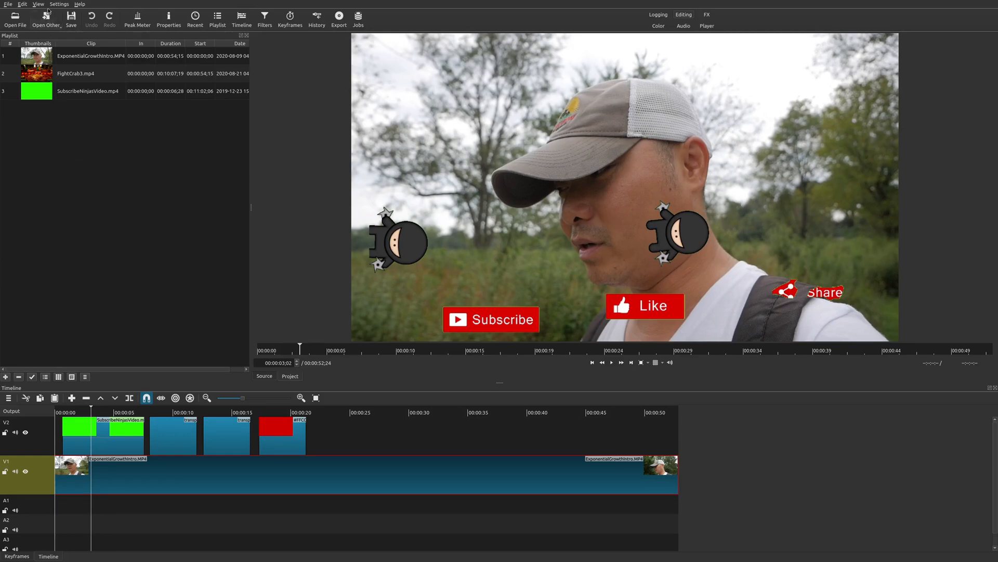
Show the Playlist and Properties panels docked with Filters on the left
{"action": "left_click", "coordinate": [34, 5]}
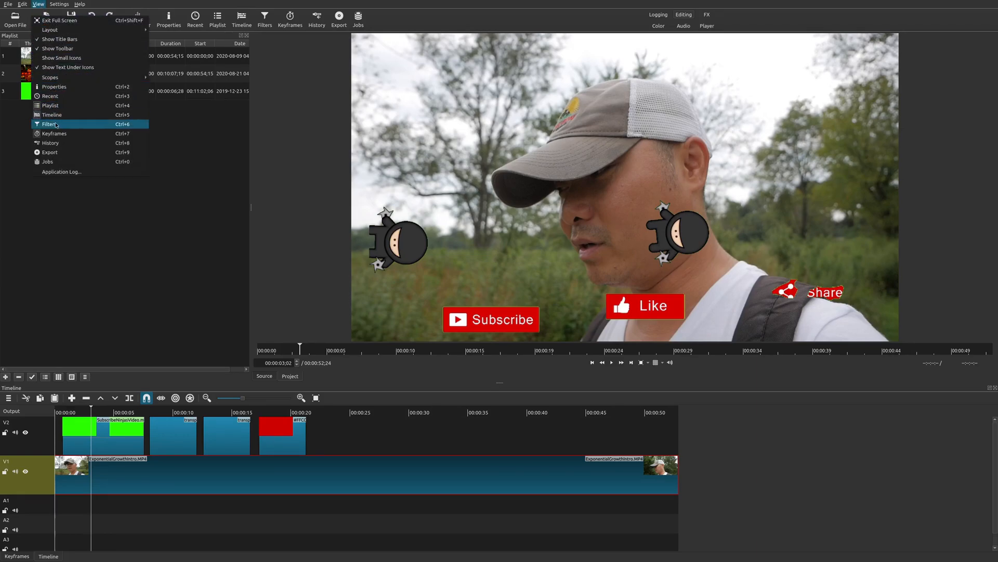
{"action": "mouse_move", "coordinate": [69, 120]}
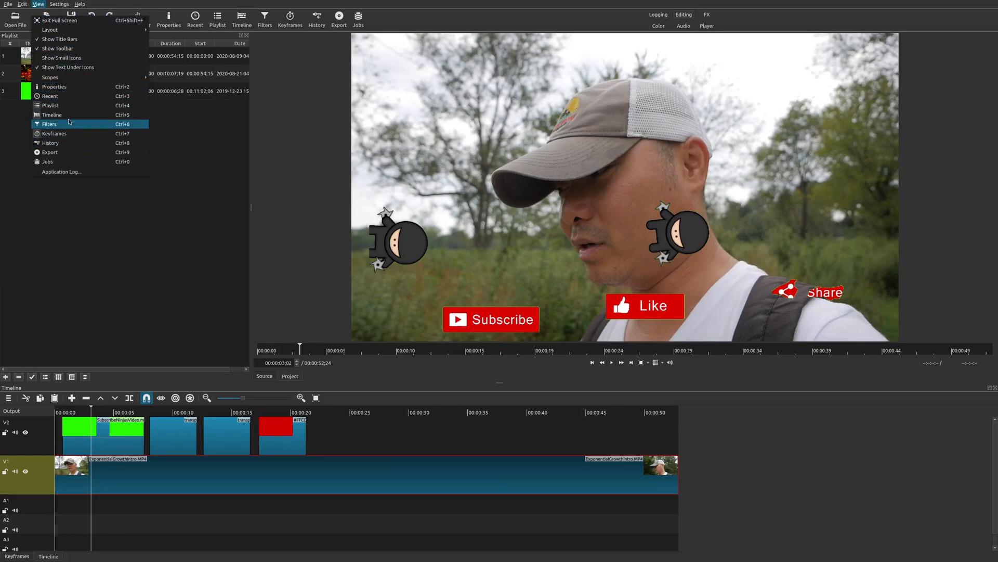
{"action": "mouse_move", "coordinate": [65, 109]}
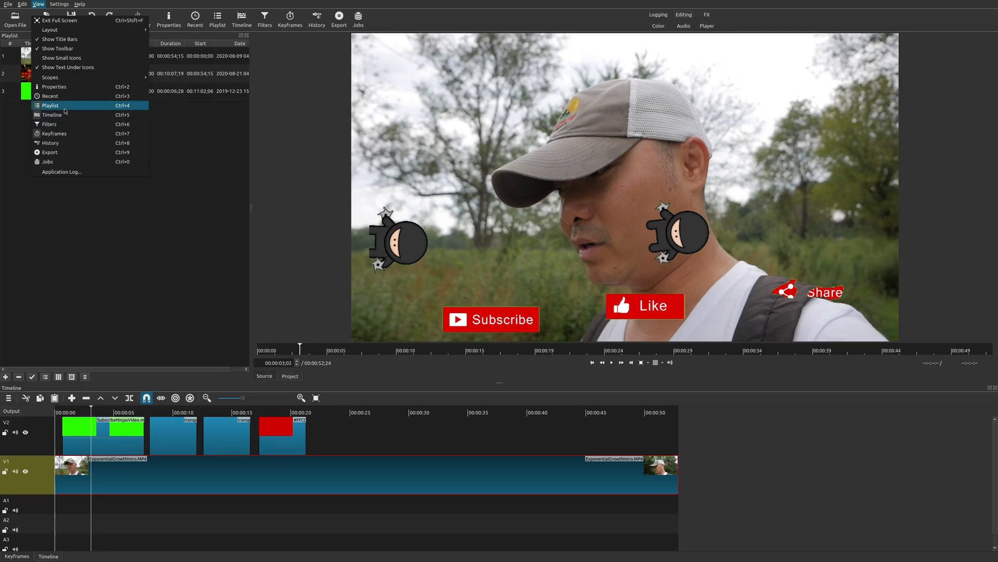
{"action": "mouse_move", "coordinate": [71, 110]}
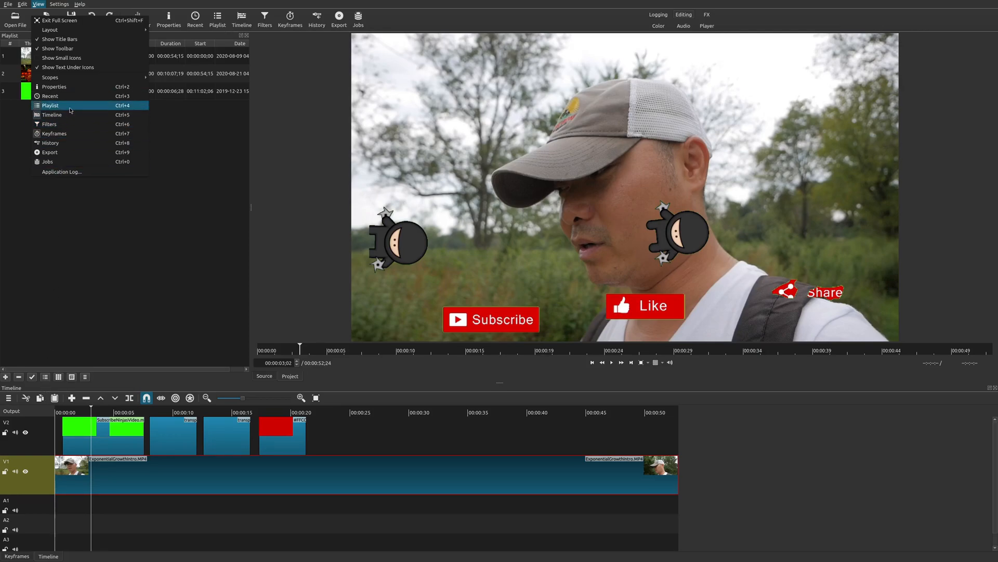
{"action": "left_click", "coordinate": [50, 124]}
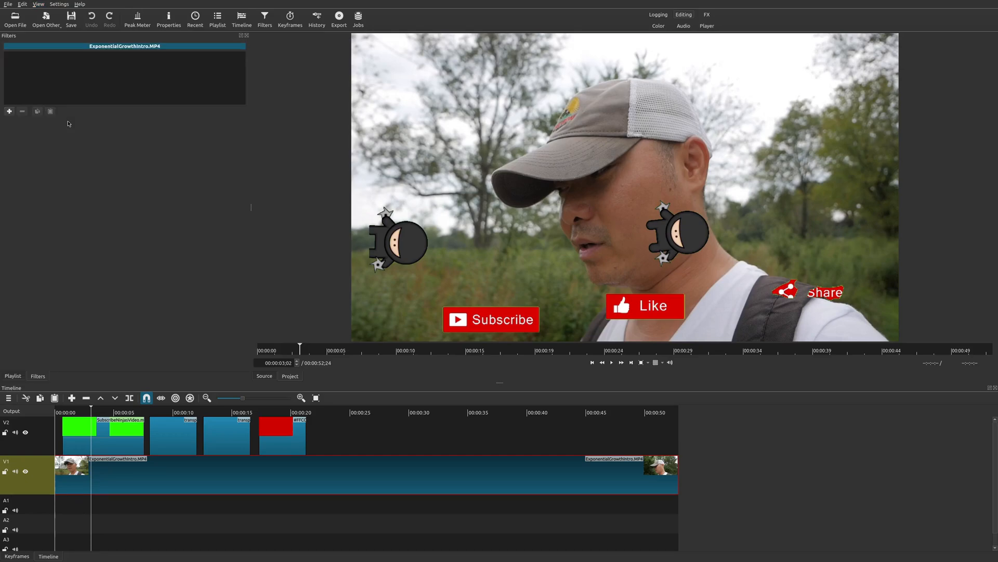
{"action": "left_click", "coordinate": [35, 4]}
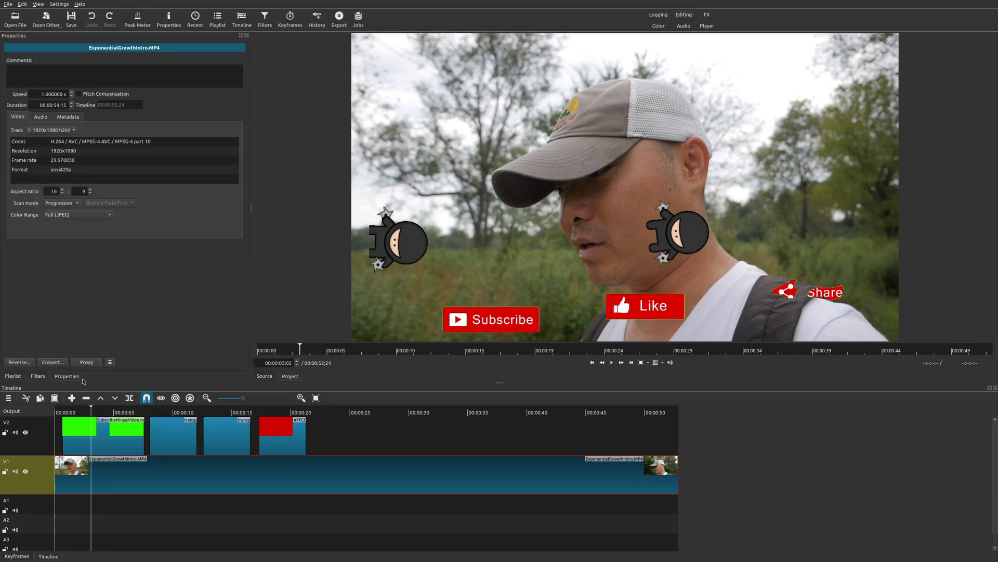
Flip between the Filters and Playlist tabs in the left dock
{"action": "left_click", "coordinate": [38, 377]}
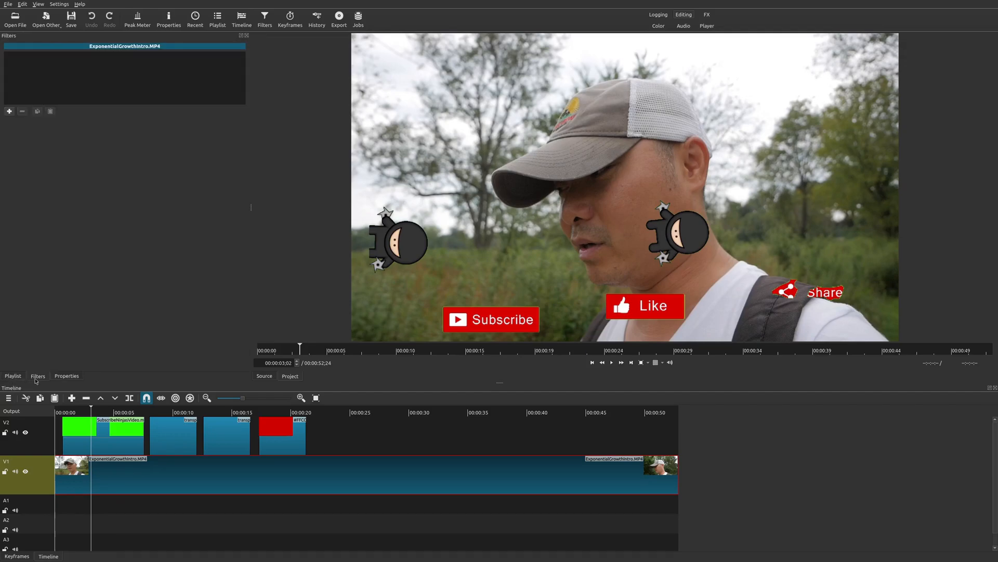
{"action": "left_click", "coordinate": [12, 377]}
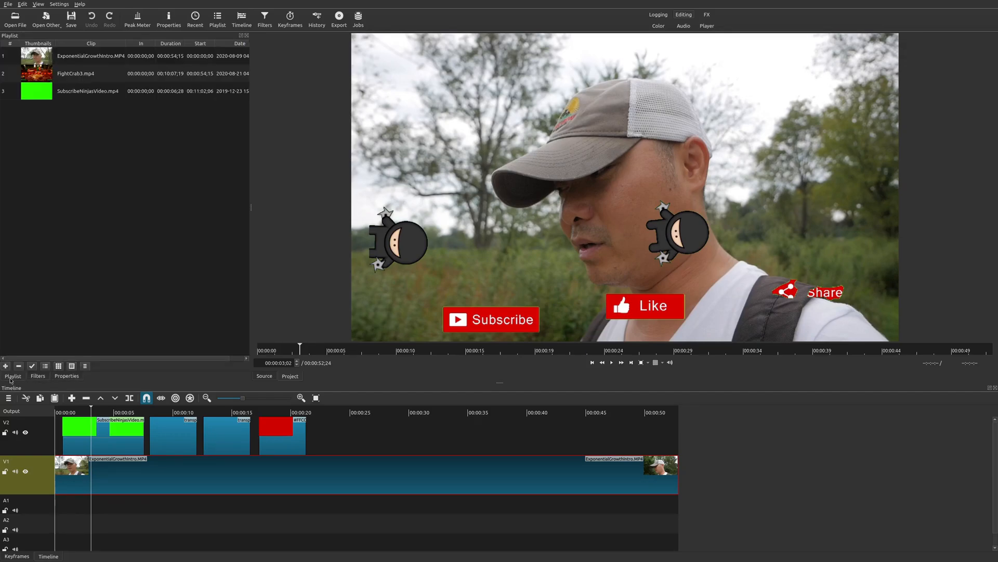
{"action": "left_click", "coordinate": [36, 4]}
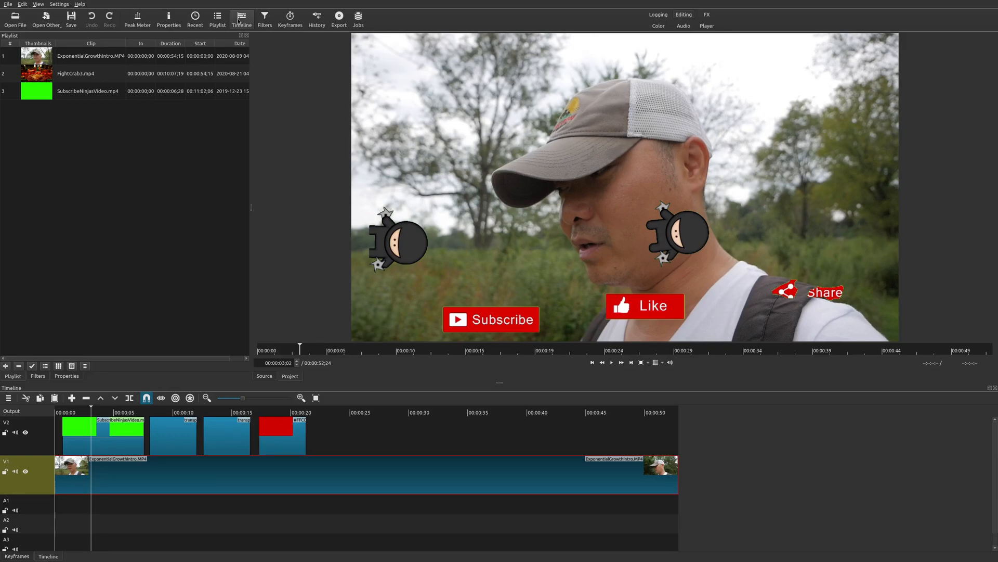
Show the Filters tab and dock the undo History panel on the right
{"action": "left_click", "coordinate": [267, 16]}
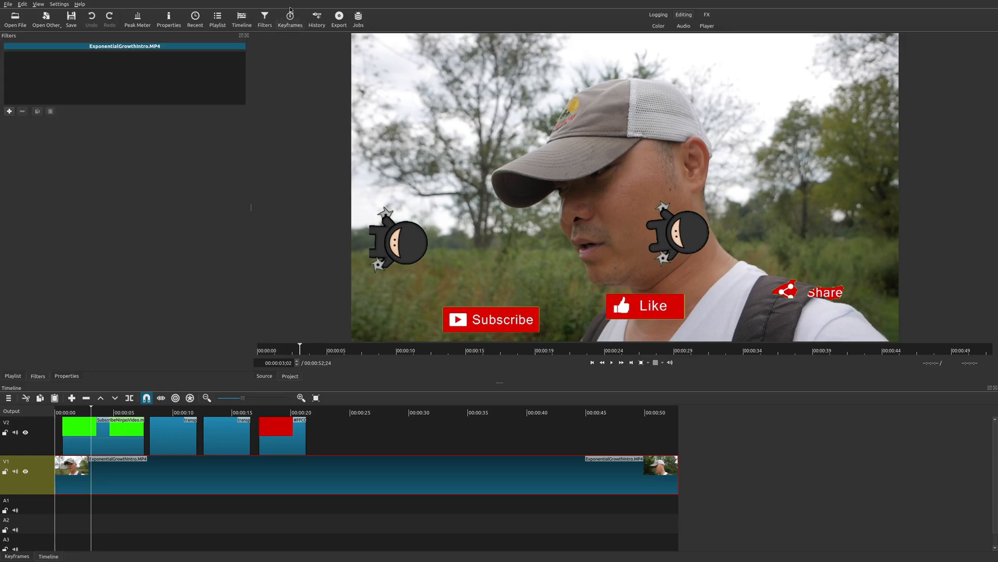
{"action": "left_click", "coordinate": [316, 17]}
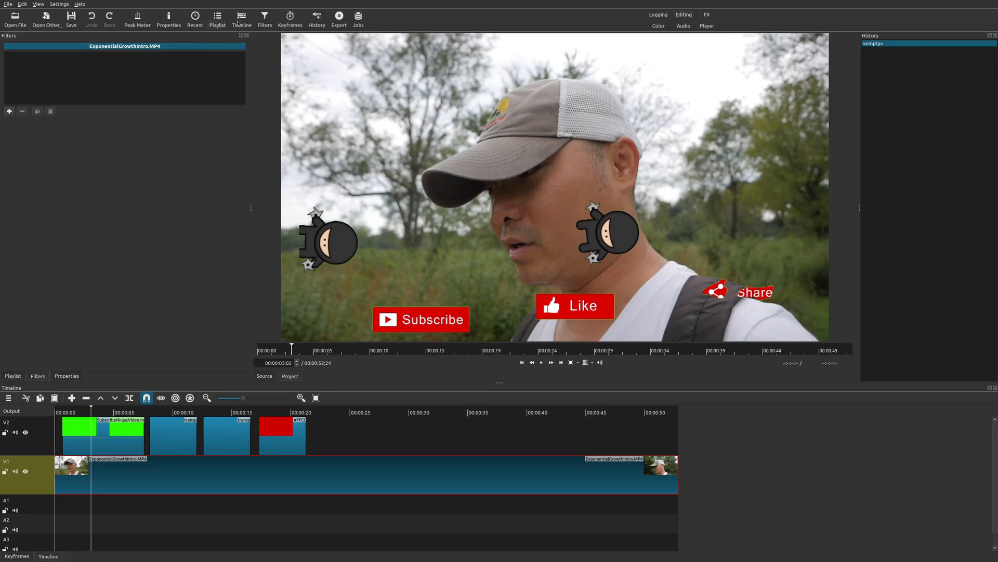
{"action": "mouse_move", "coordinate": [526, 100]}
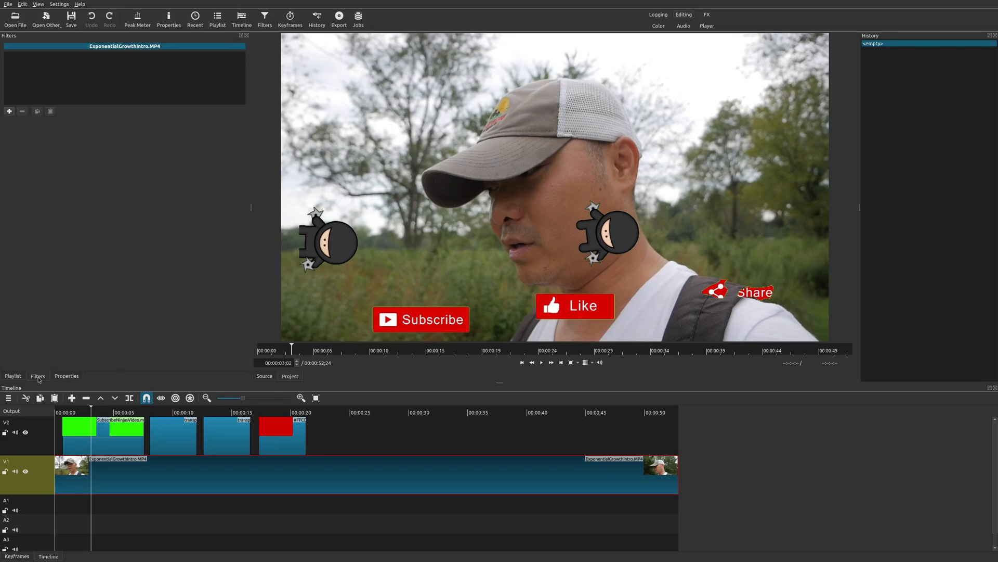
{"action": "left_click", "coordinate": [12, 376]}
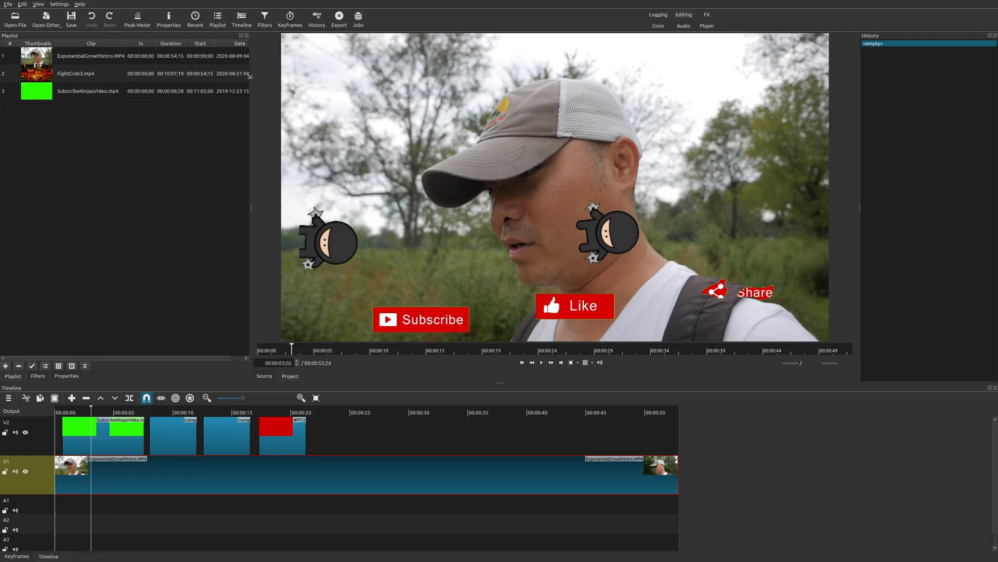
{"action": "mouse_move", "coordinate": [656, 26]}
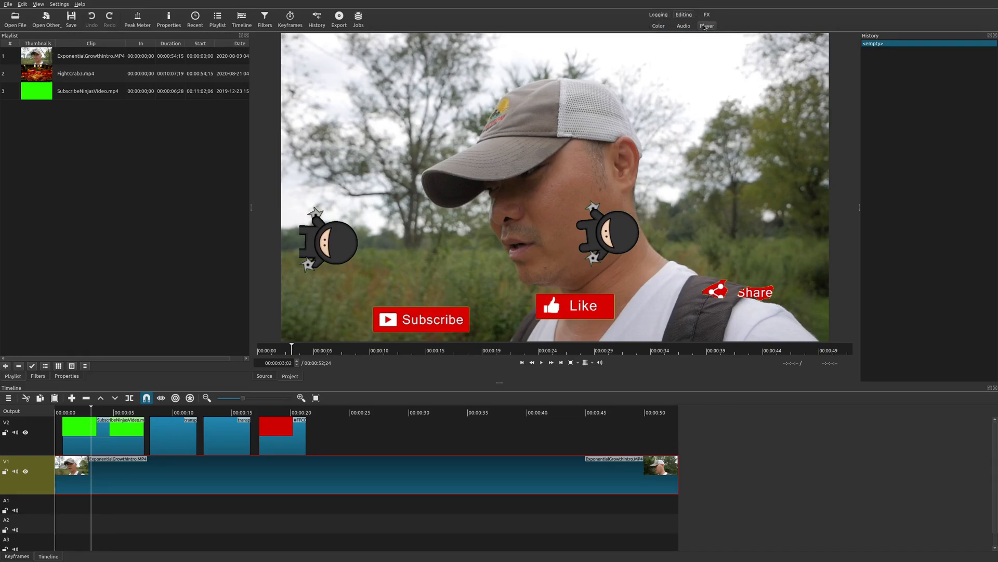
{"action": "left_click", "coordinate": [684, 26]}
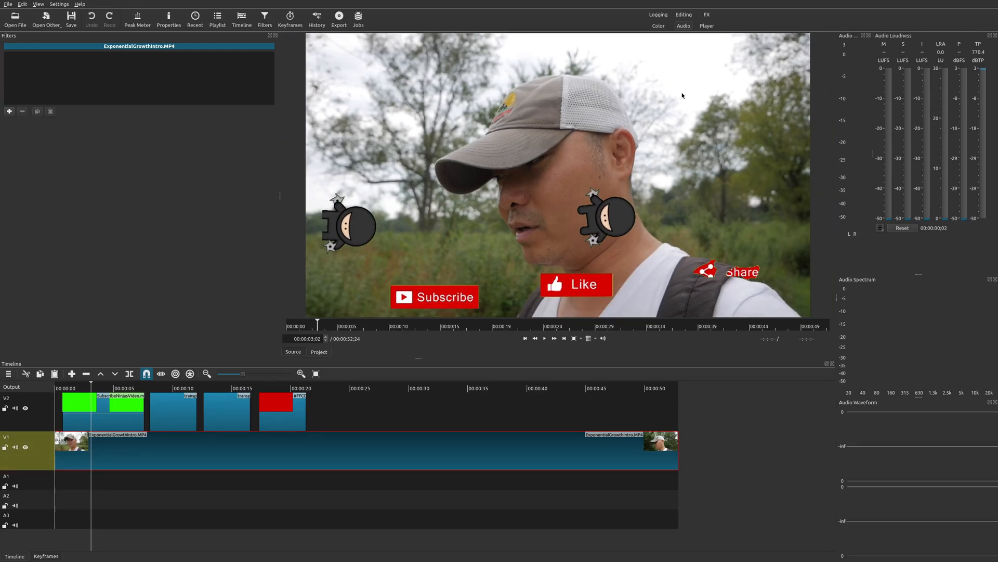
{"action": "mouse_move", "coordinate": [701, 46]}
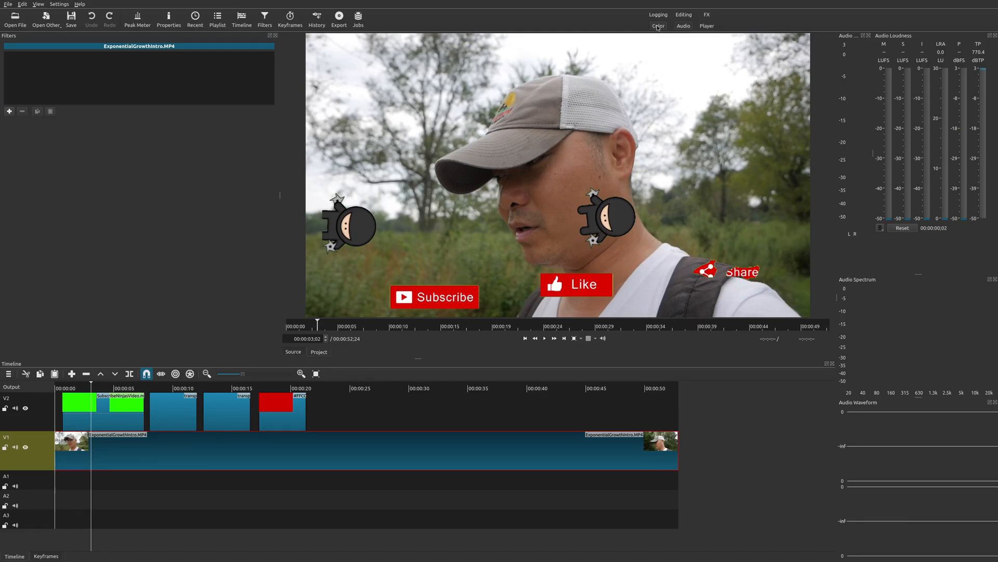
{"action": "left_click", "coordinate": [658, 25]}
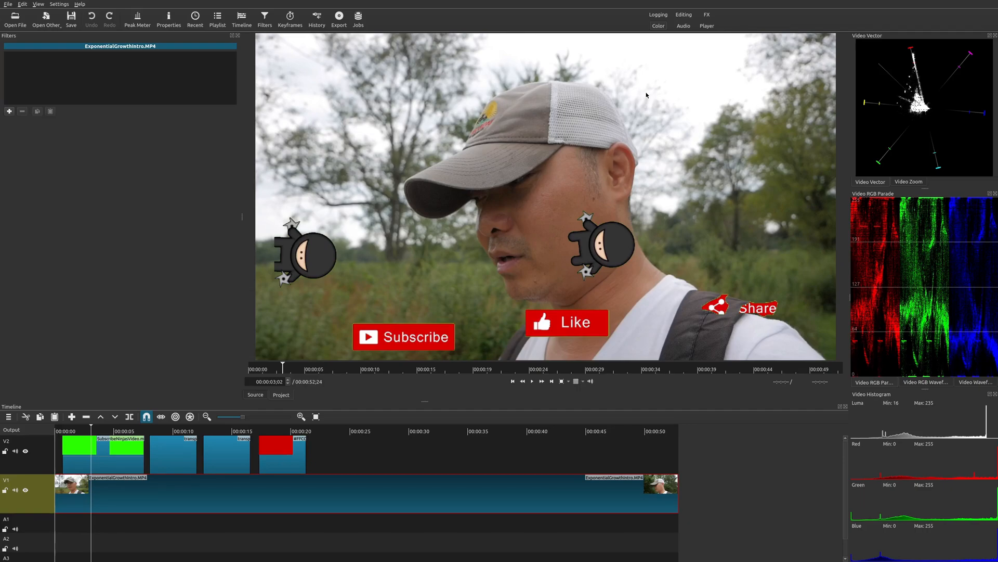
{"action": "mouse_move", "coordinate": [707, 14]}
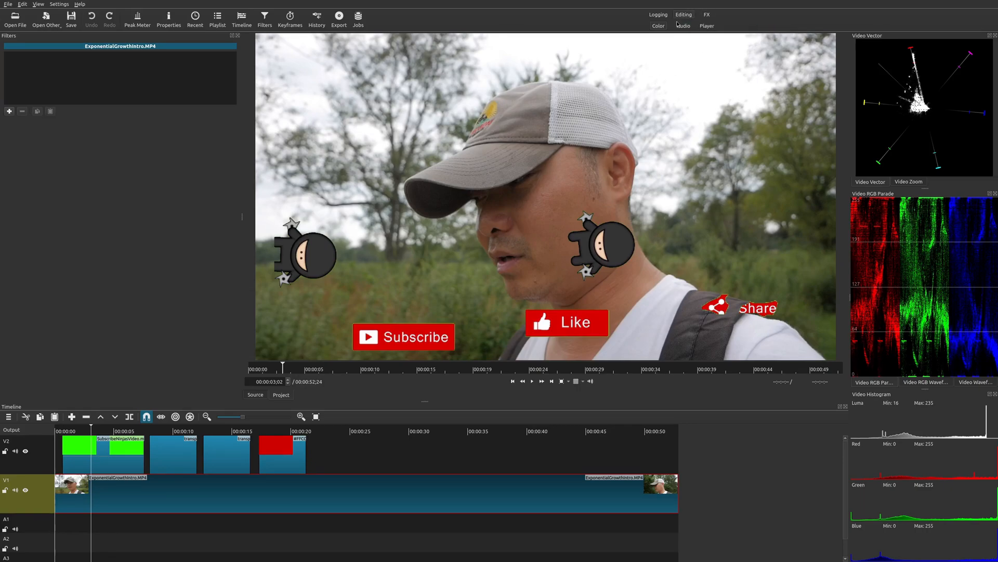
{"action": "left_click", "coordinate": [217, 17]}
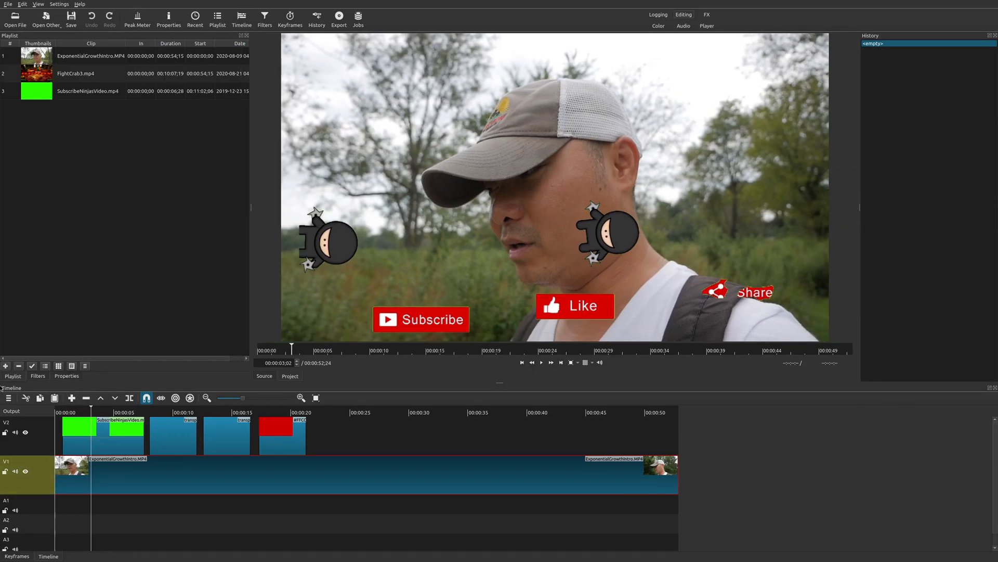
{"action": "left_click", "coordinate": [36, 4]}
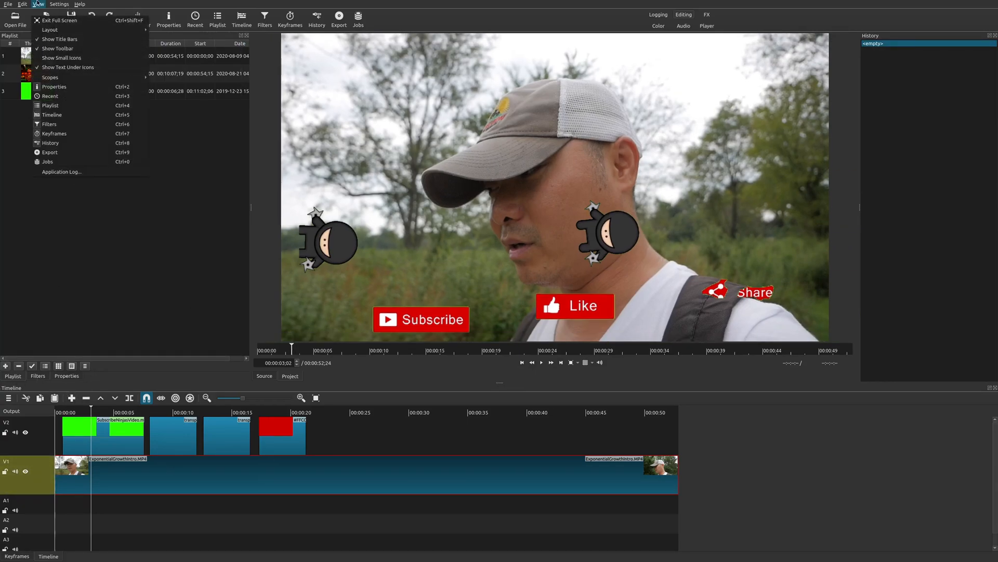
{"action": "mouse_move", "coordinate": [61, 156]}
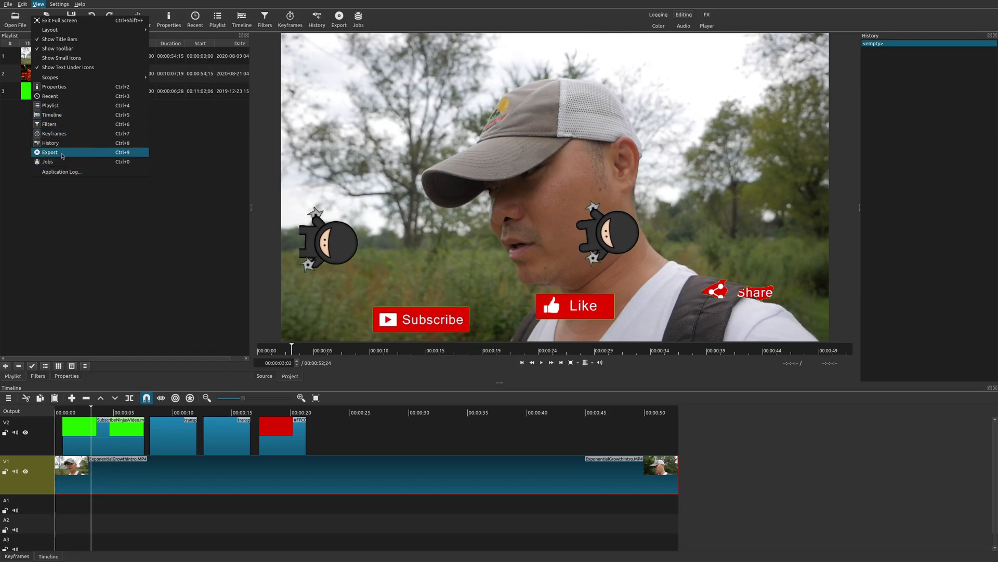
{"action": "mouse_move", "coordinate": [111, 193]}
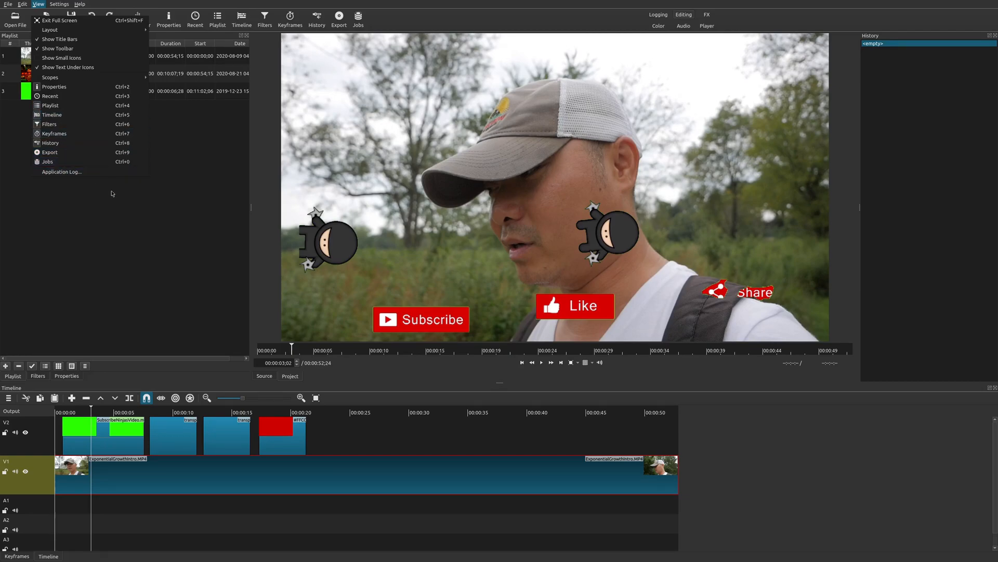
{"action": "mouse_move", "coordinate": [190, 212]}
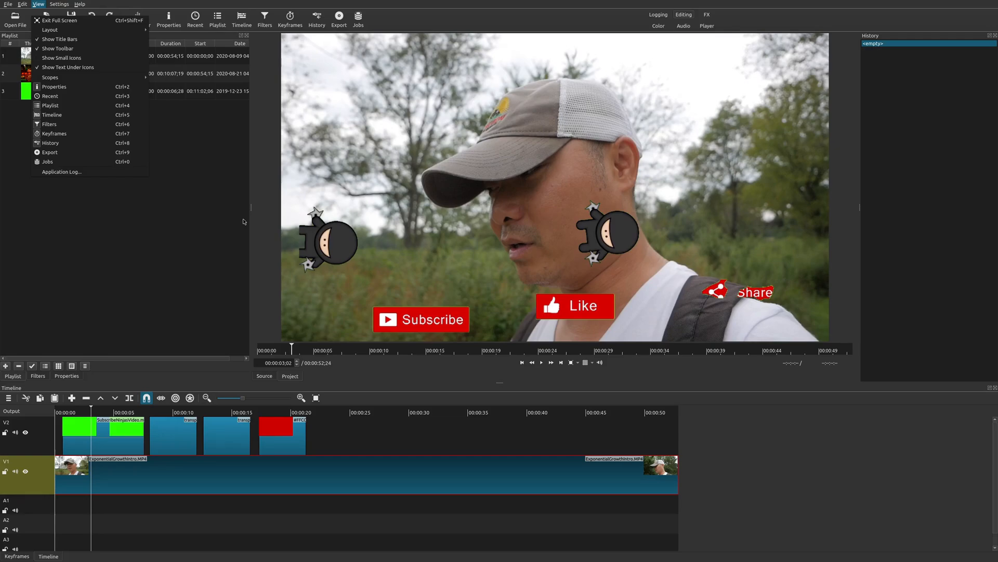
{"action": "mouse_move", "coordinate": [179, 204]}
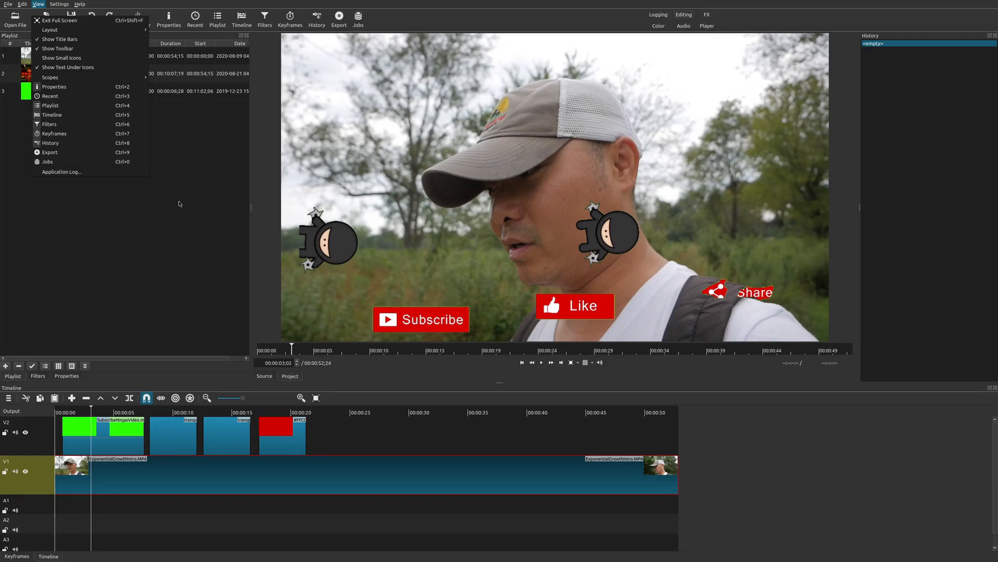
{"action": "mouse_move", "coordinate": [206, 232]}
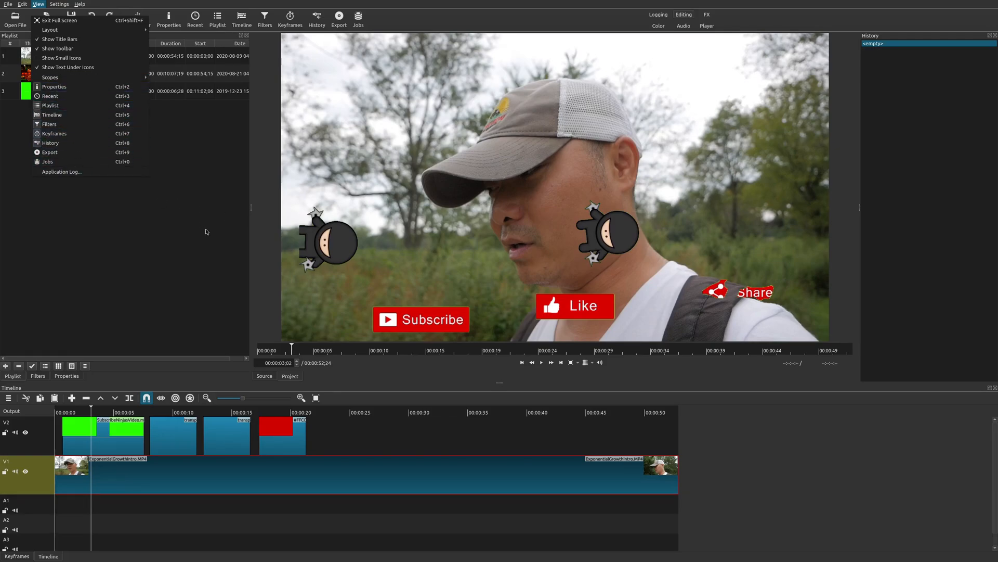
{"action": "mouse_move", "coordinate": [262, 245]}
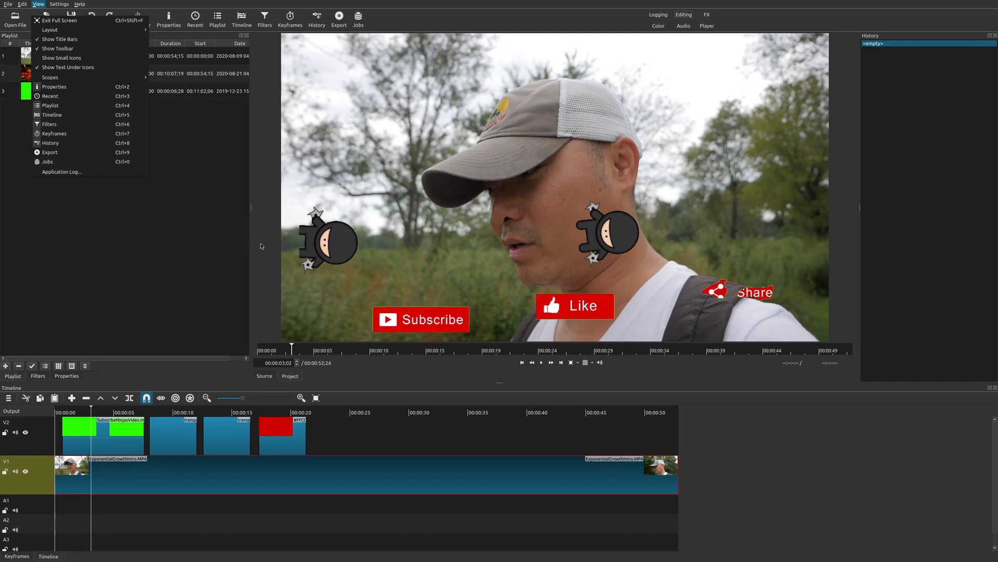
{"action": "left_click", "coordinate": [34, 4]}
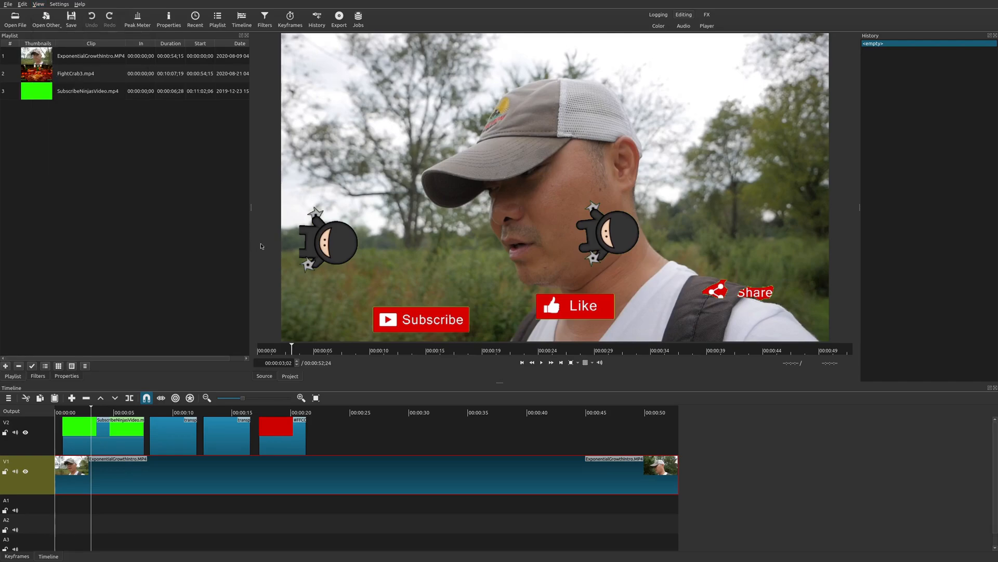